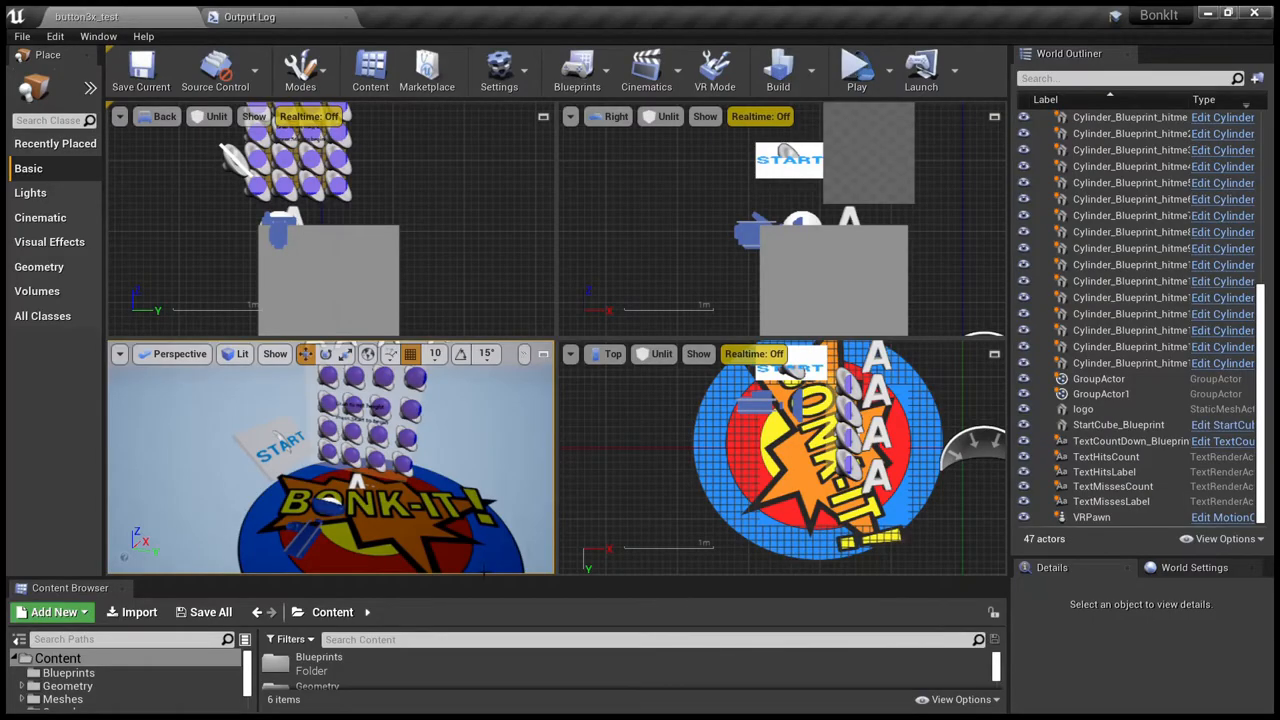
mouse_move(467, 426)
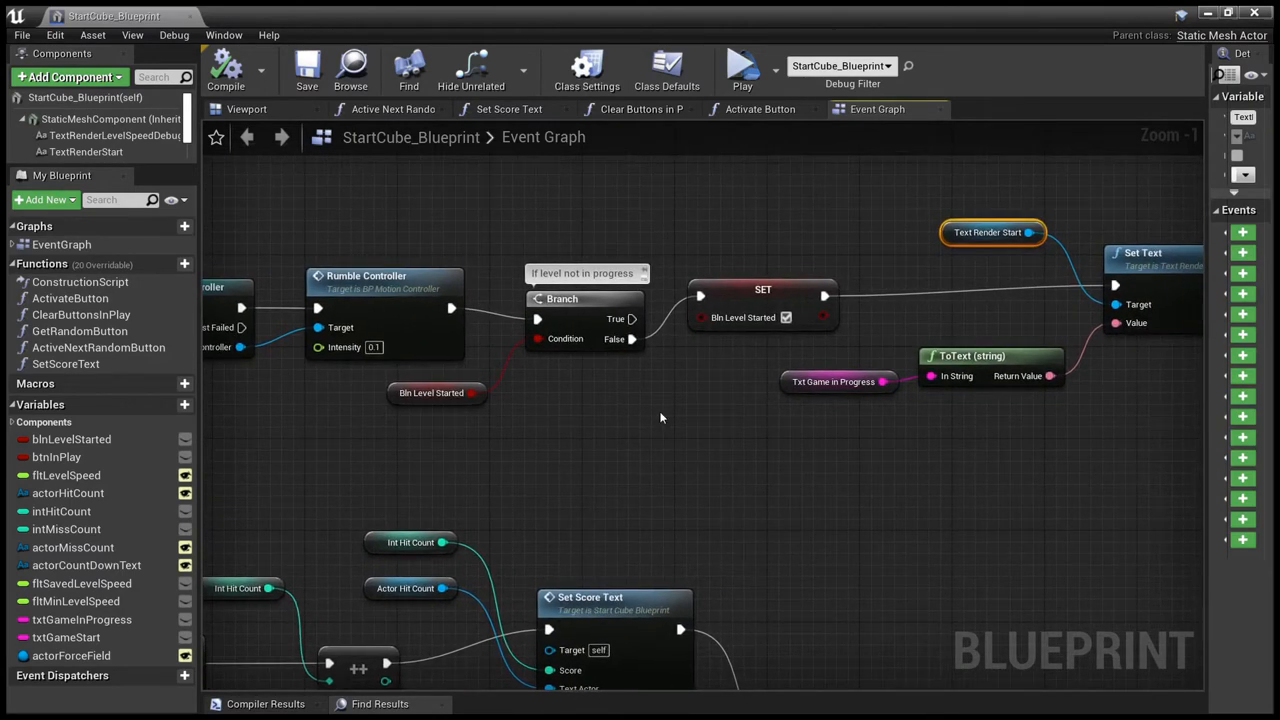
mouse_move(688, 413)
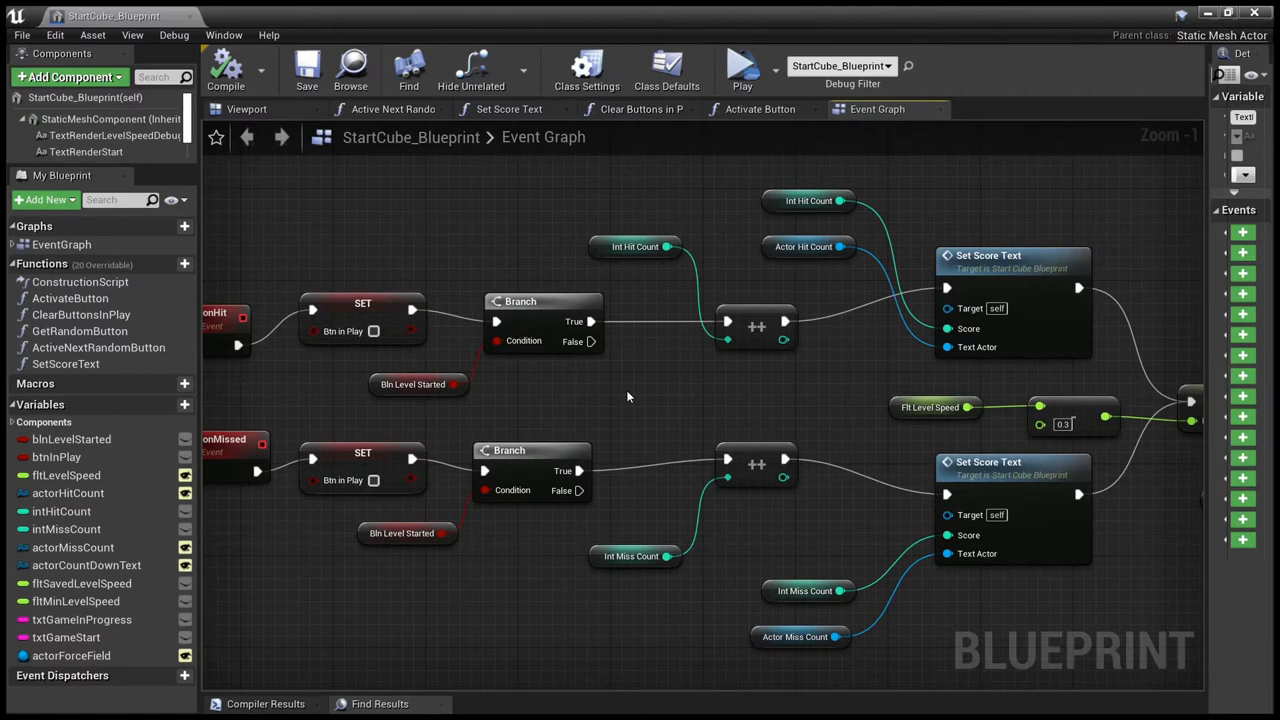
mouse_move(729, 389)
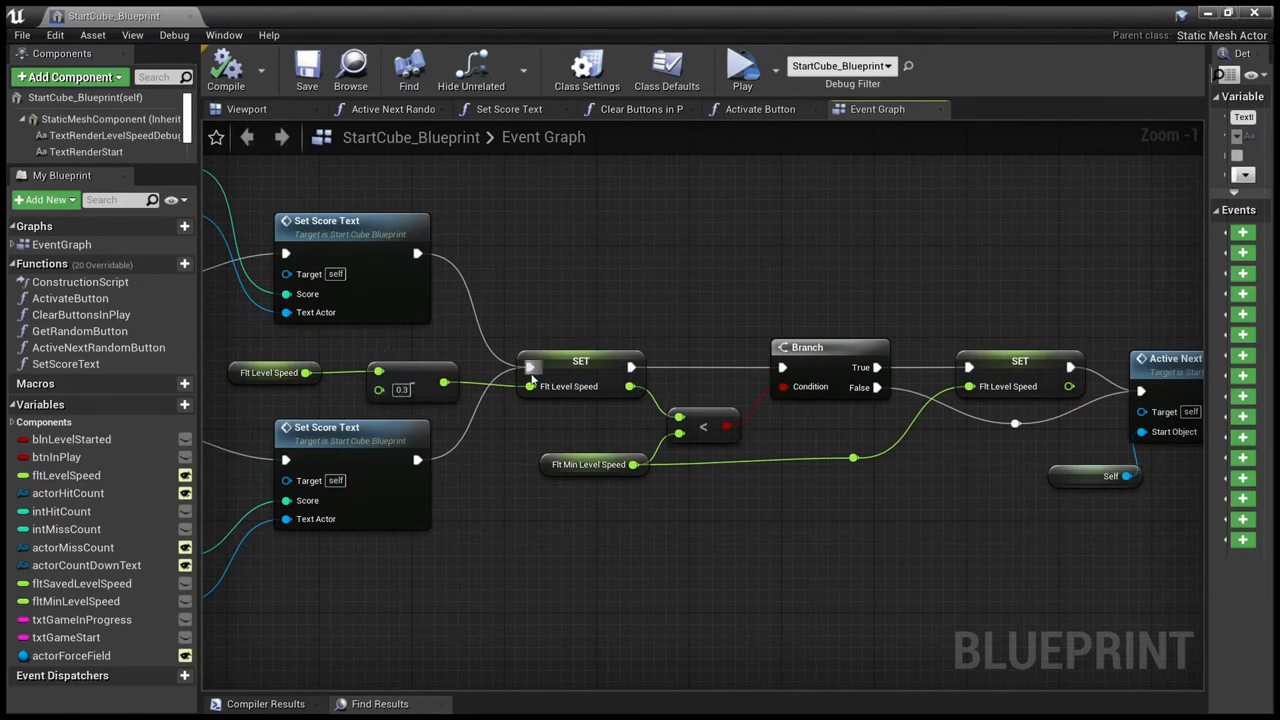
mouse_move(445, 407)
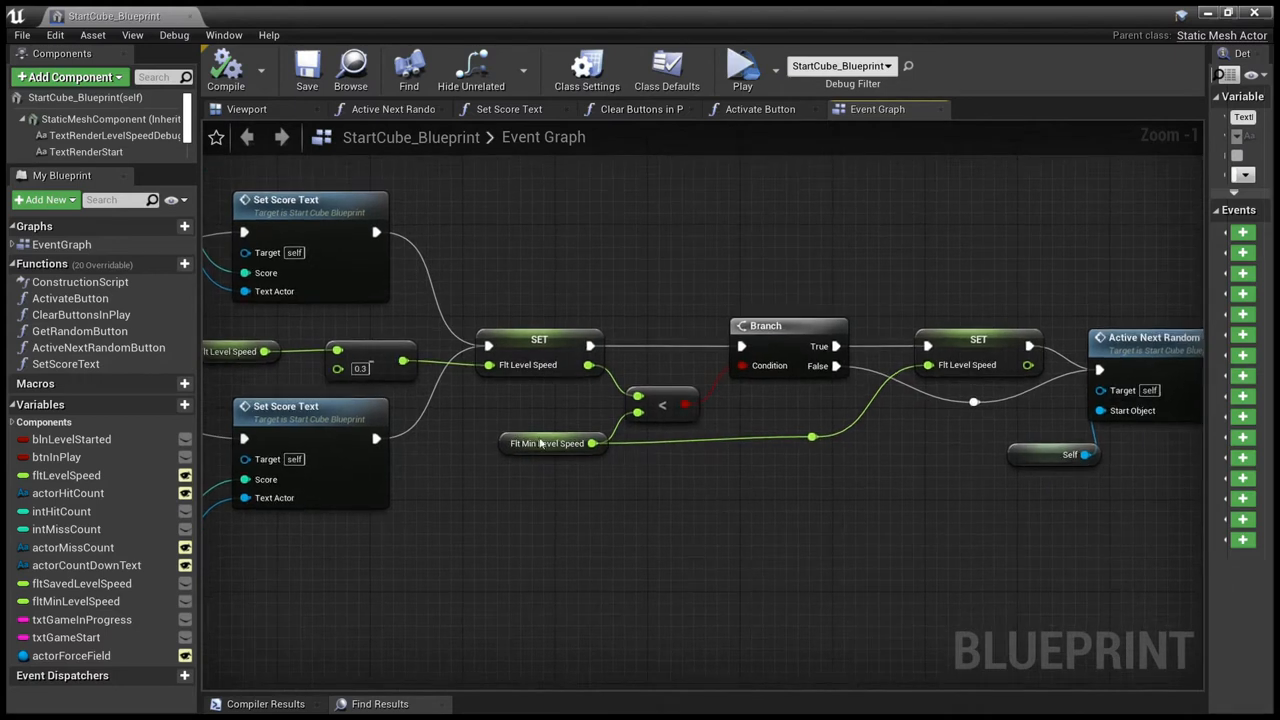
mouse_move(645, 433)
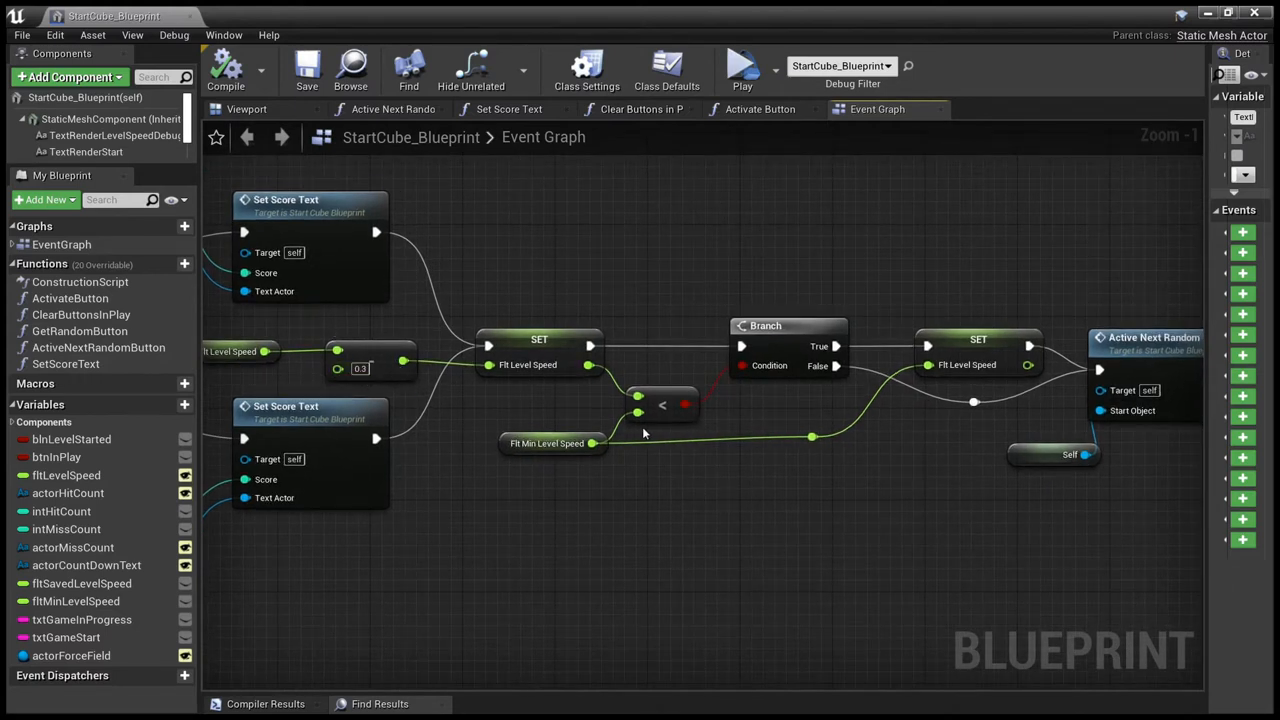
- Bring the level-speed reduction, minimum clamp and Active Next Random Button call into view
left_click(548, 443)
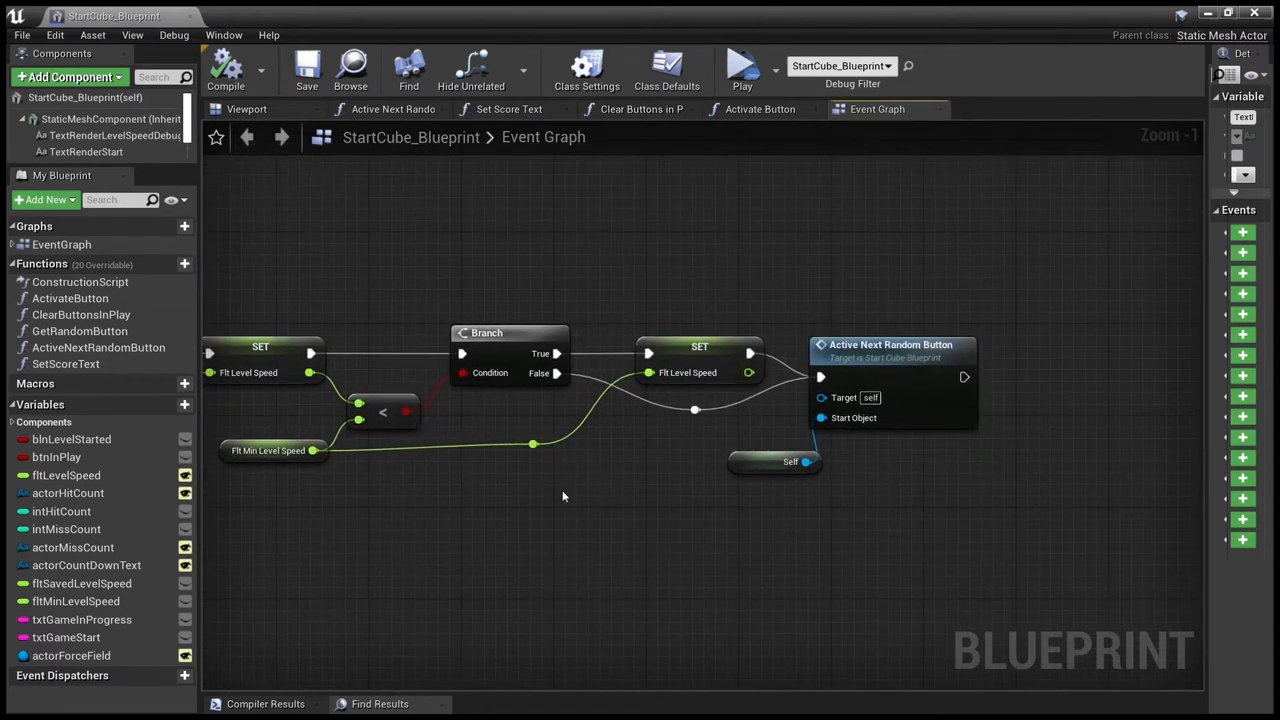
mouse_move(687, 372)
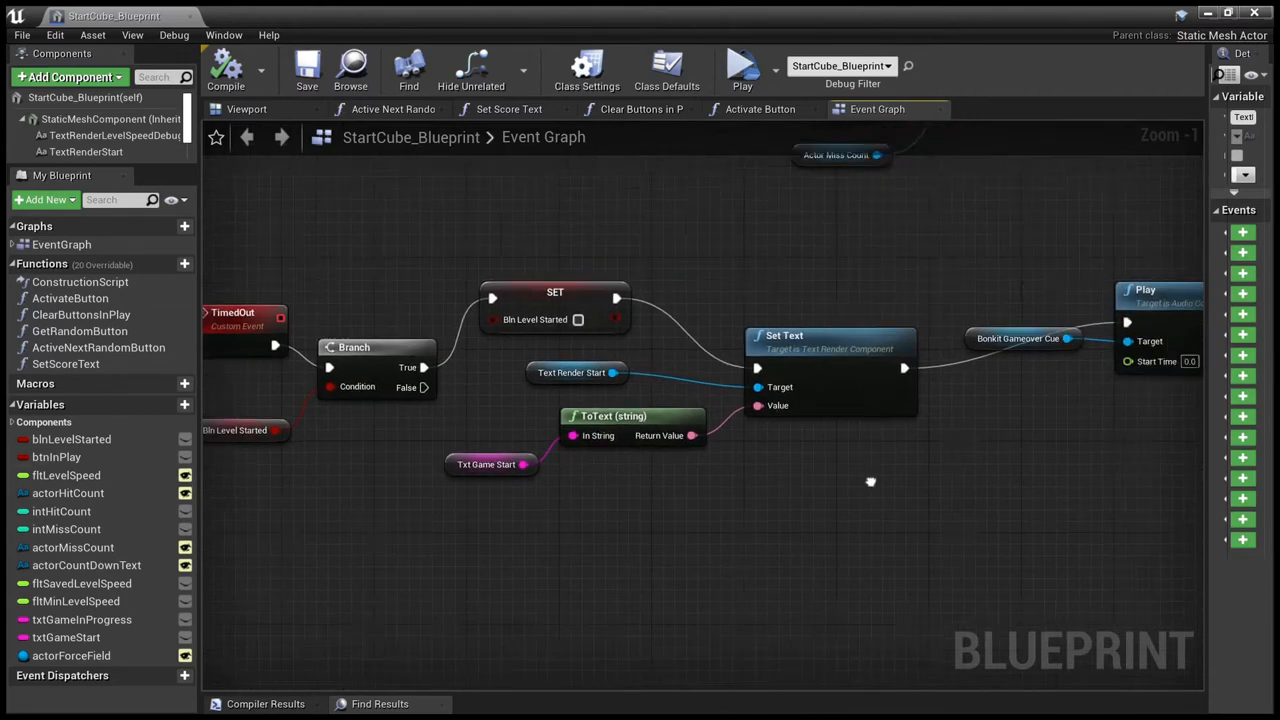
- Pan to the delay, game-over cue and Set Actor Hidden In Game force-field nodes
left_click_drag(870, 481, 600, 405)
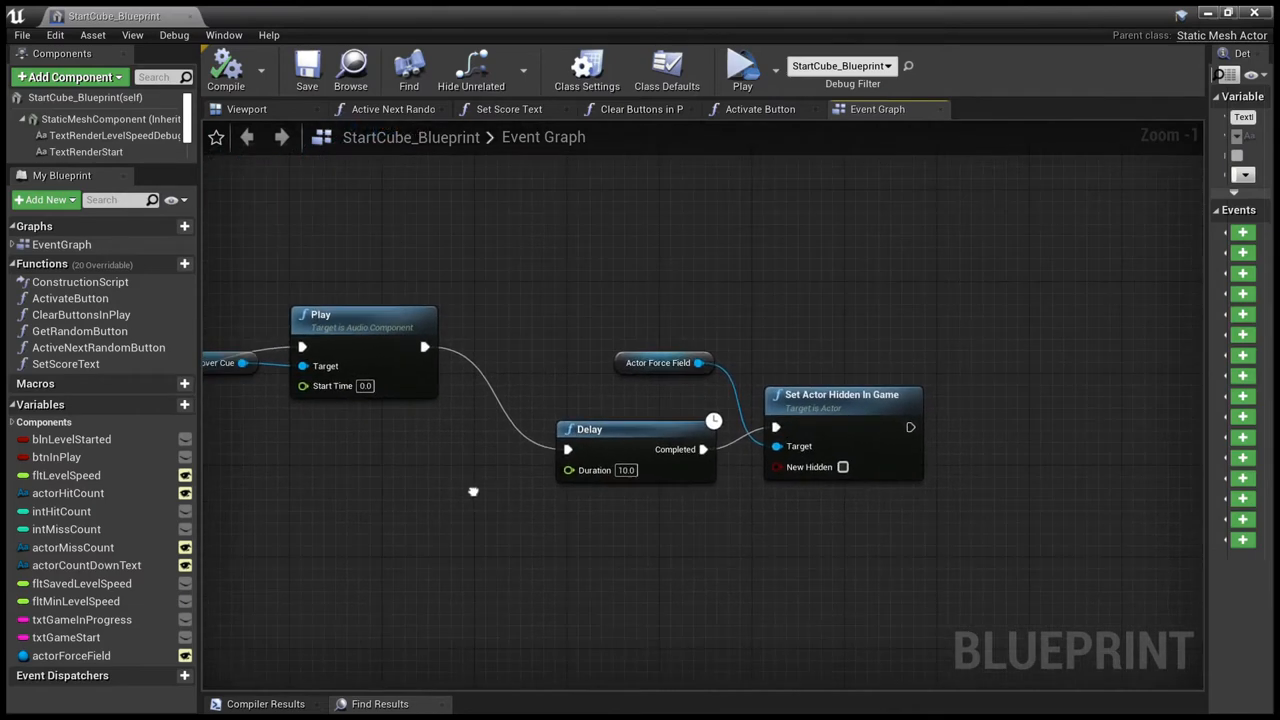
mouse_move(647, 428)
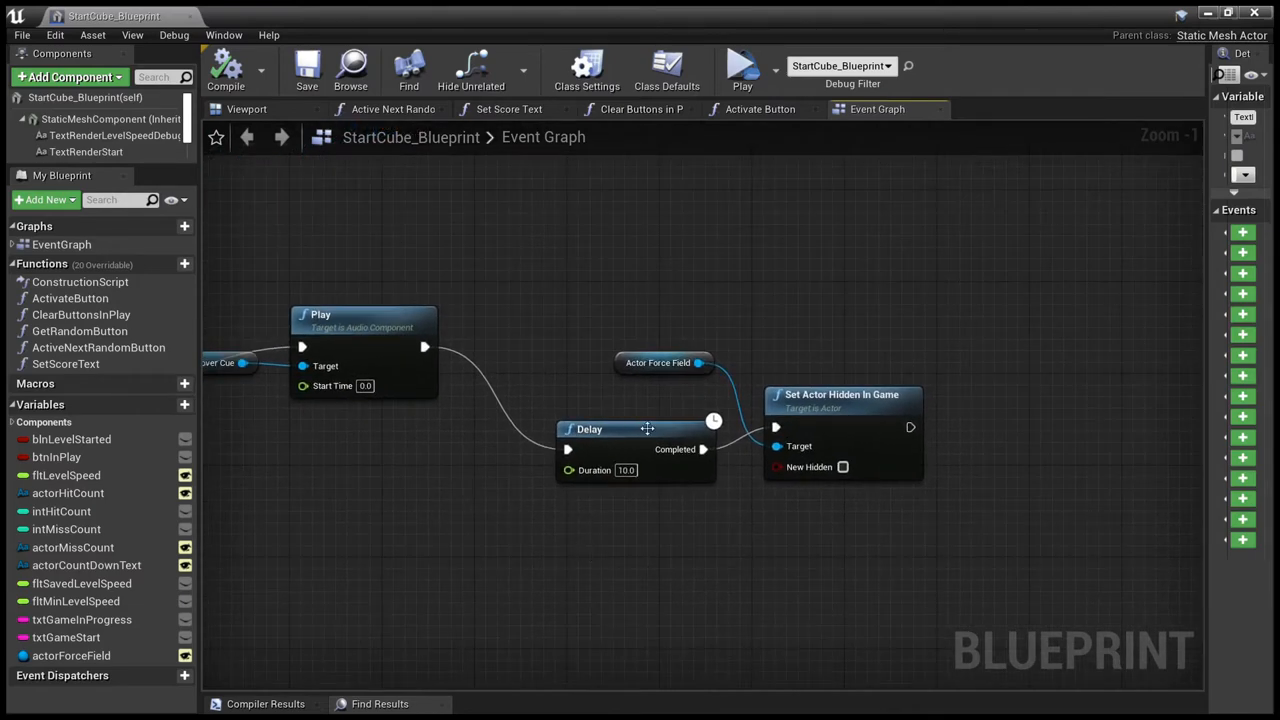
mouse_move(875, 427)
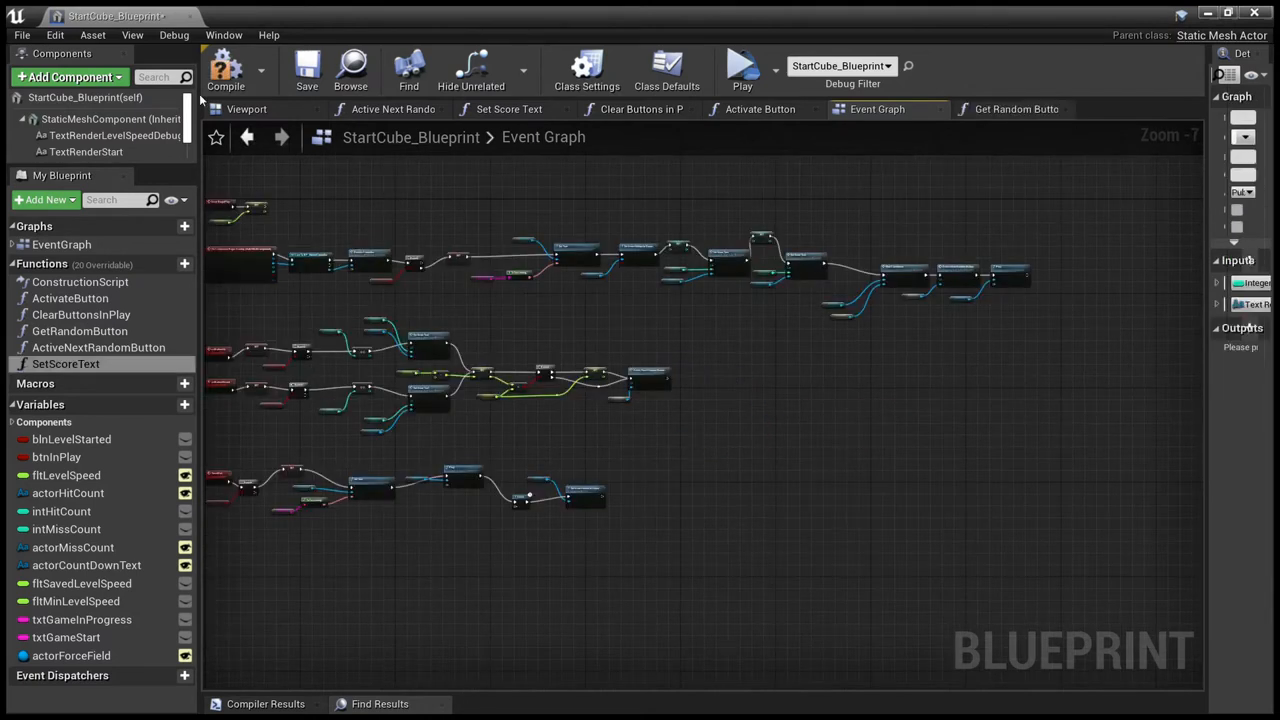
mouse_move(911, 22)
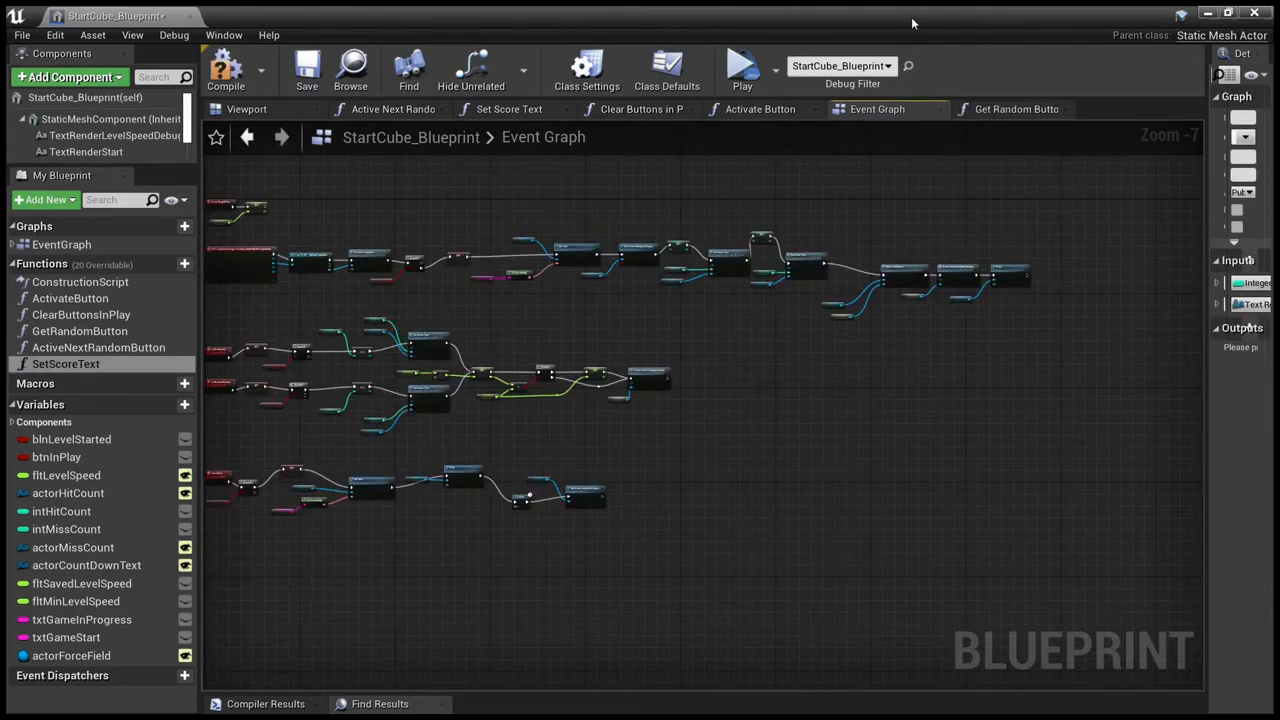
mouse_move(597, 505)
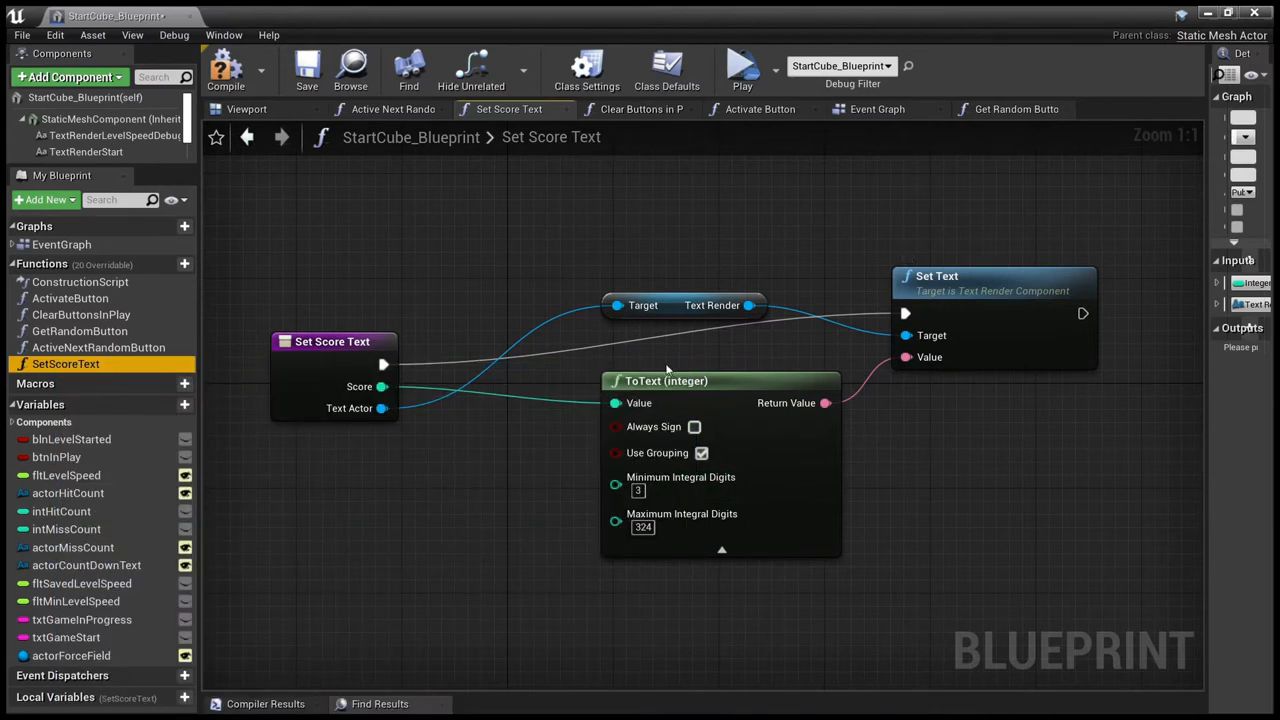
mouse_move(521, 280)
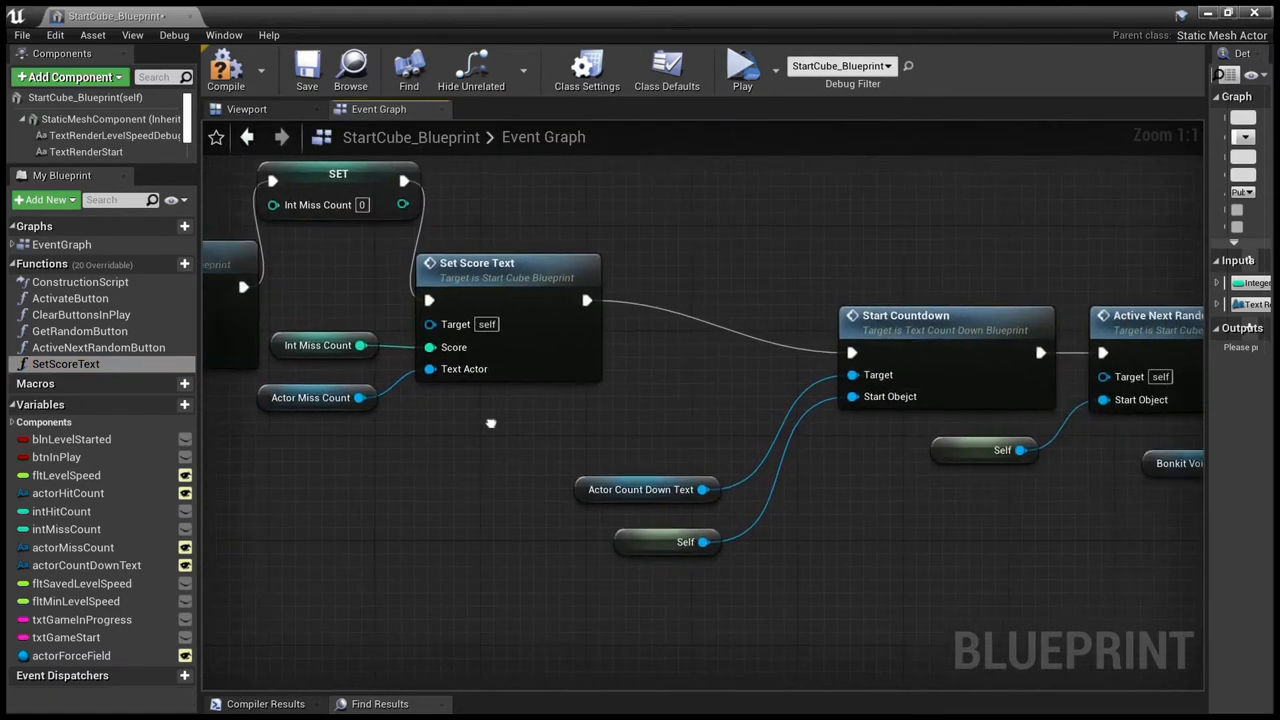
- Pan along the countdown start nodes in the event graph
left_click_drag(490, 423, 762, 486)
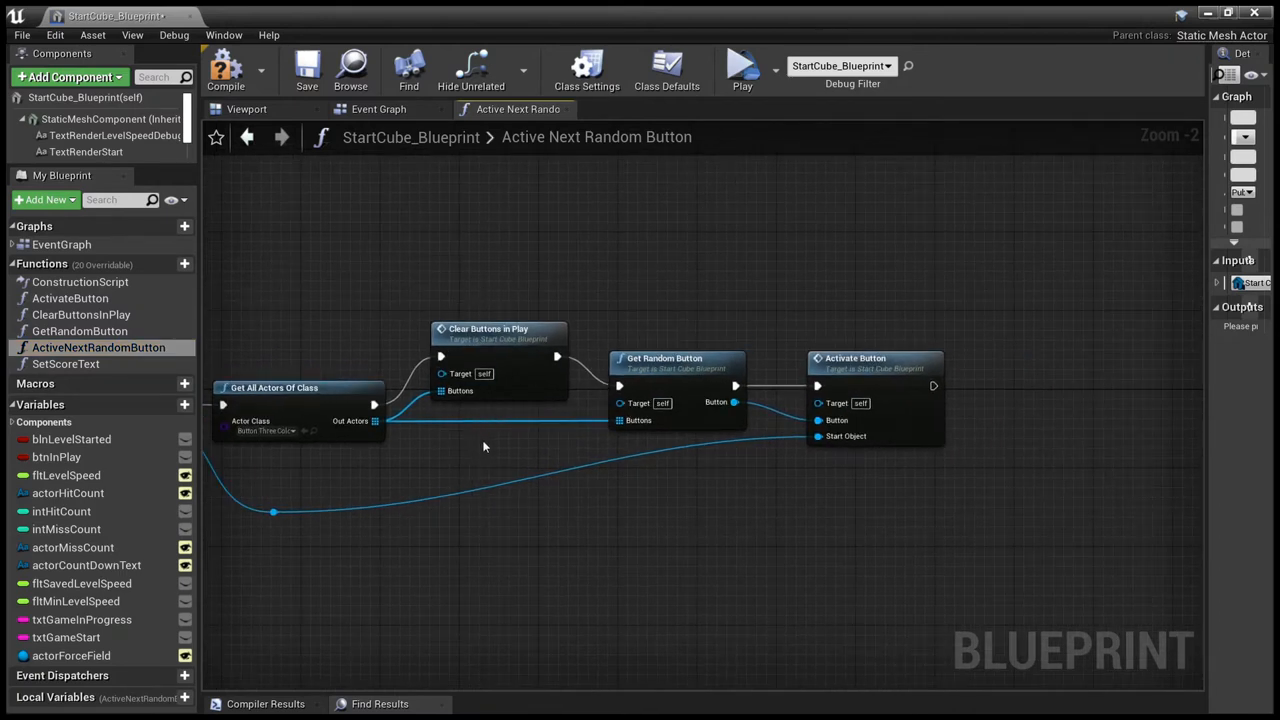
mouse_move(575, 515)
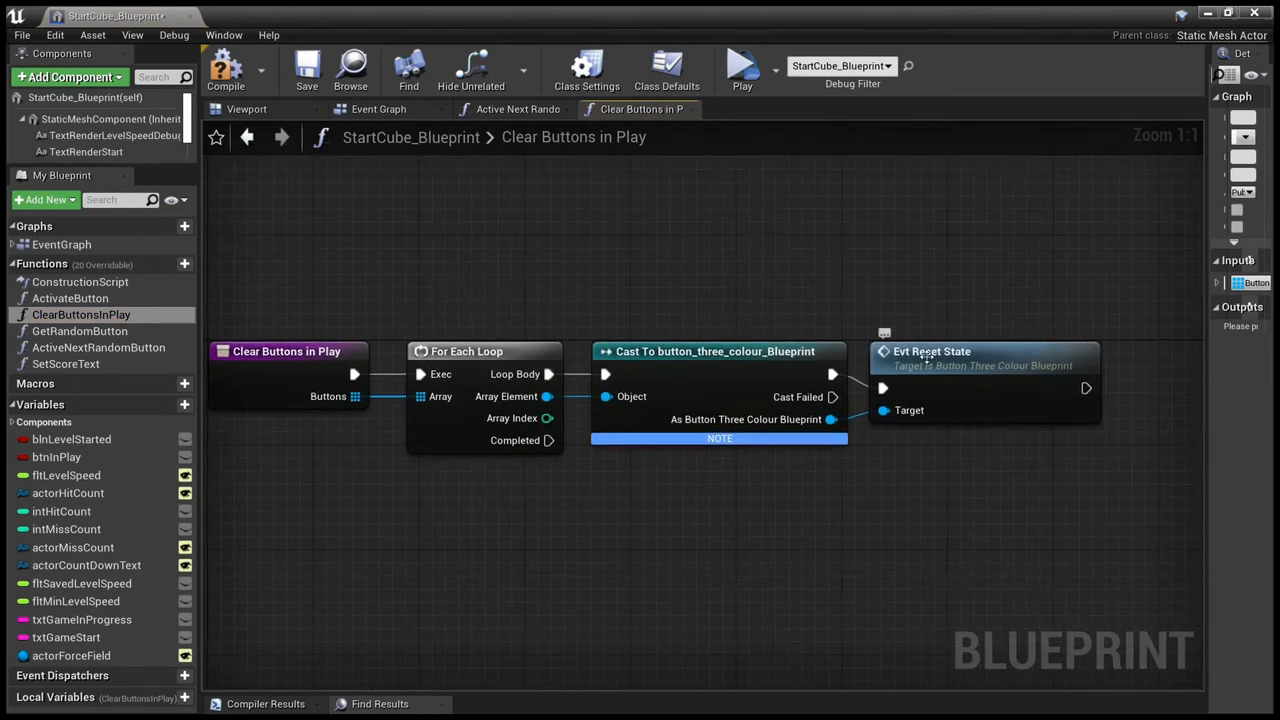
mouse_move(922, 385)
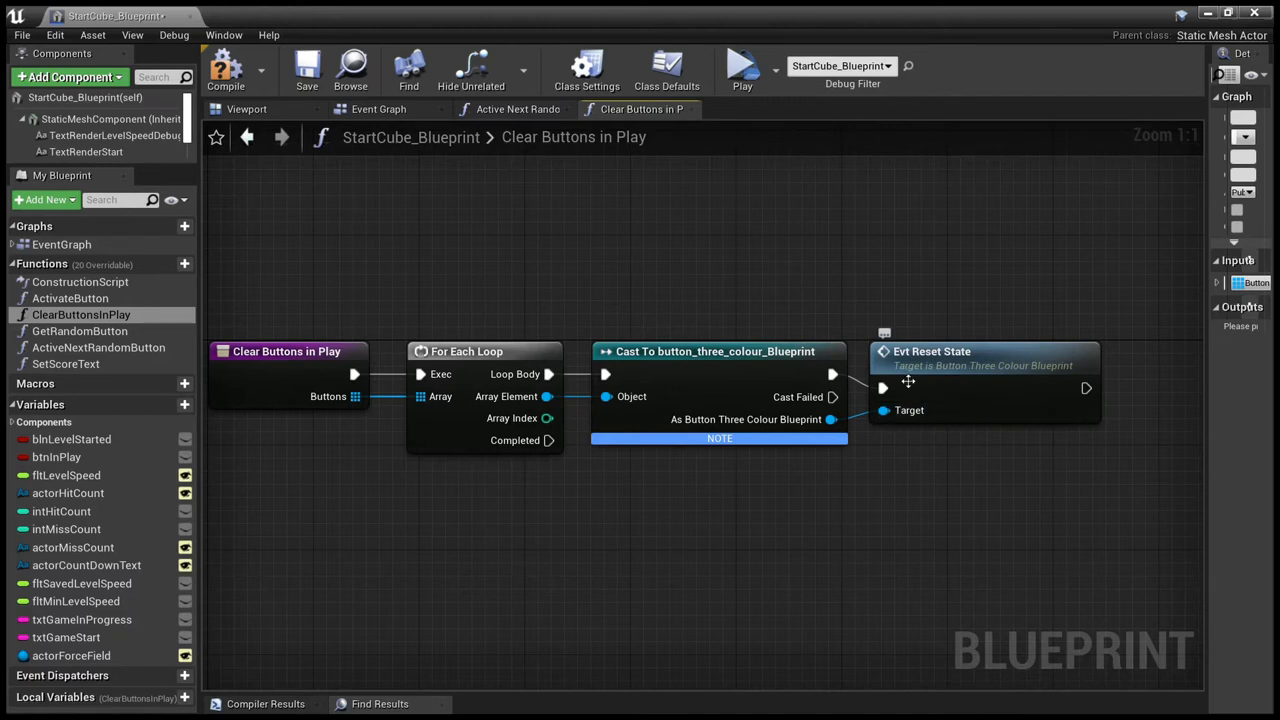
mouse_move(513, 391)
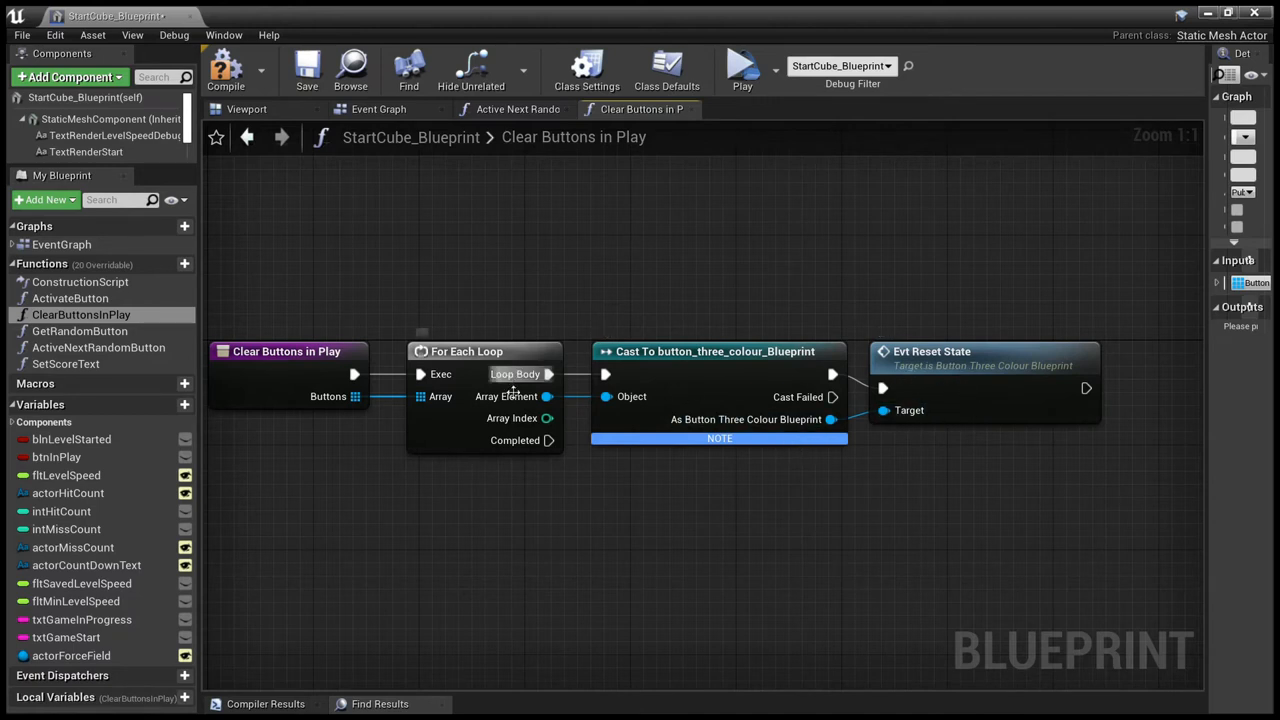
mouse_move(304, 310)
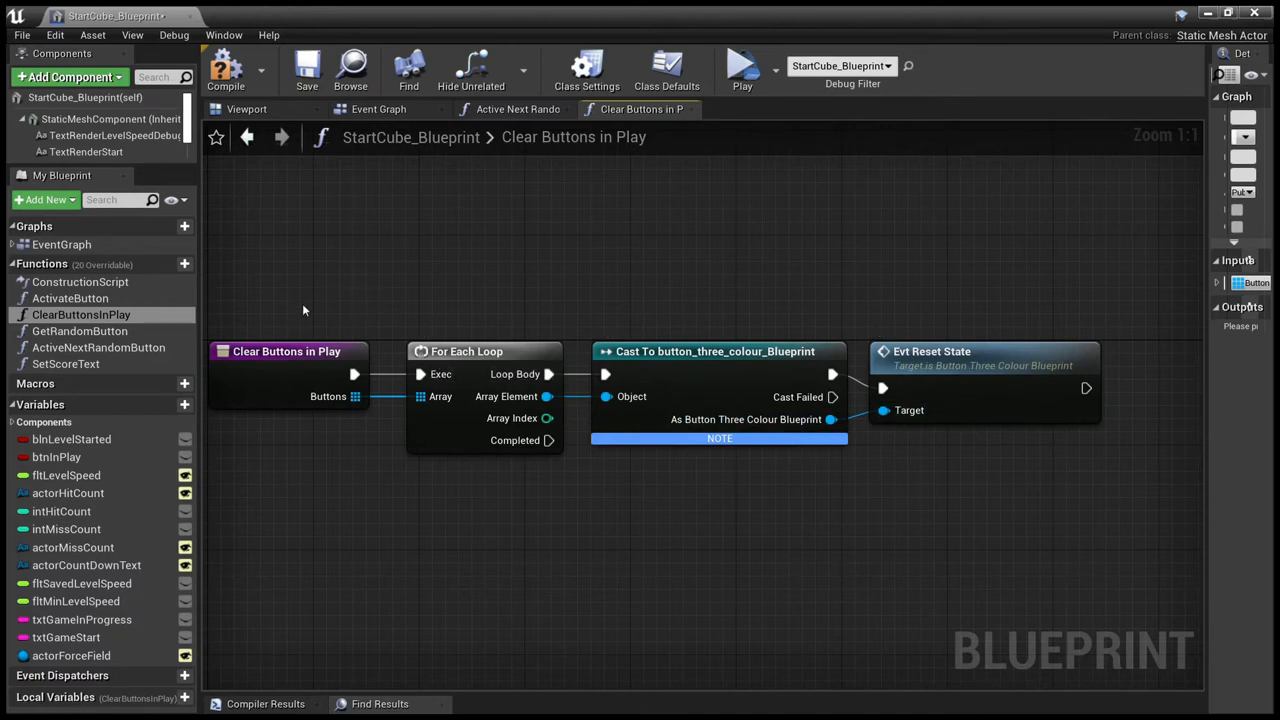
- Return to Active Next Random Button, then view the Get Random Button function
left_click(518, 109)
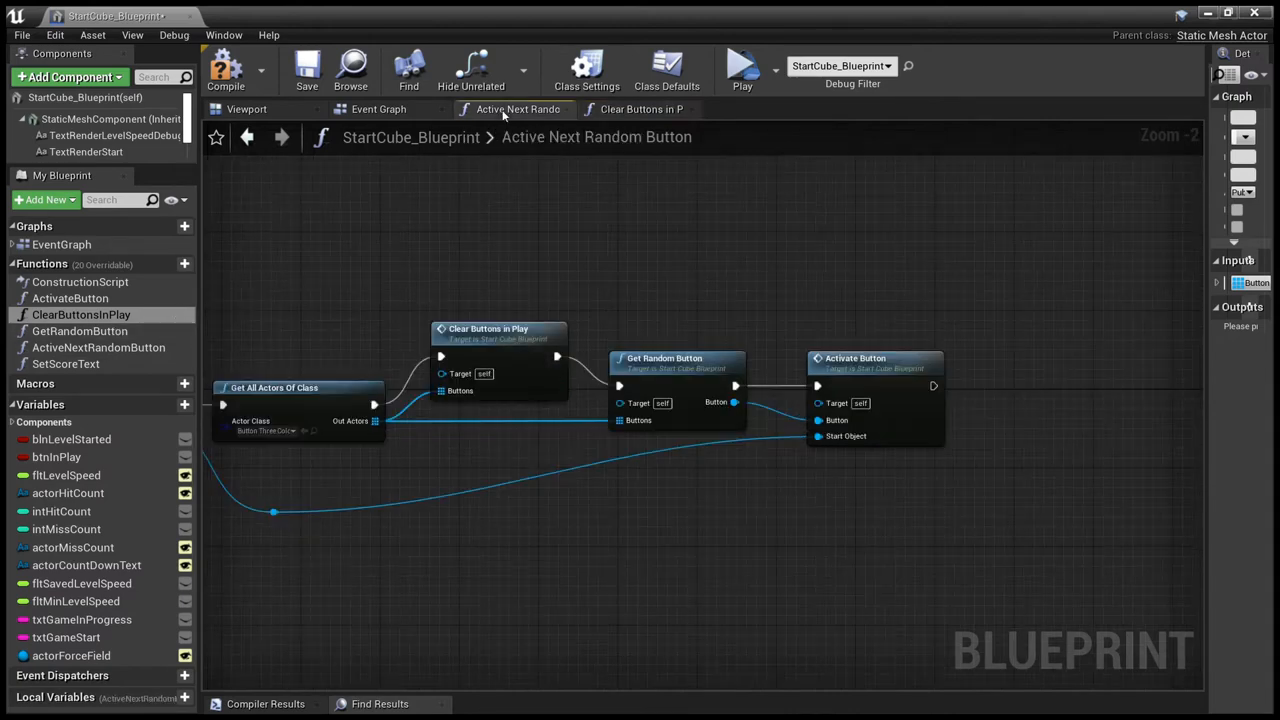
left_click(641, 109)
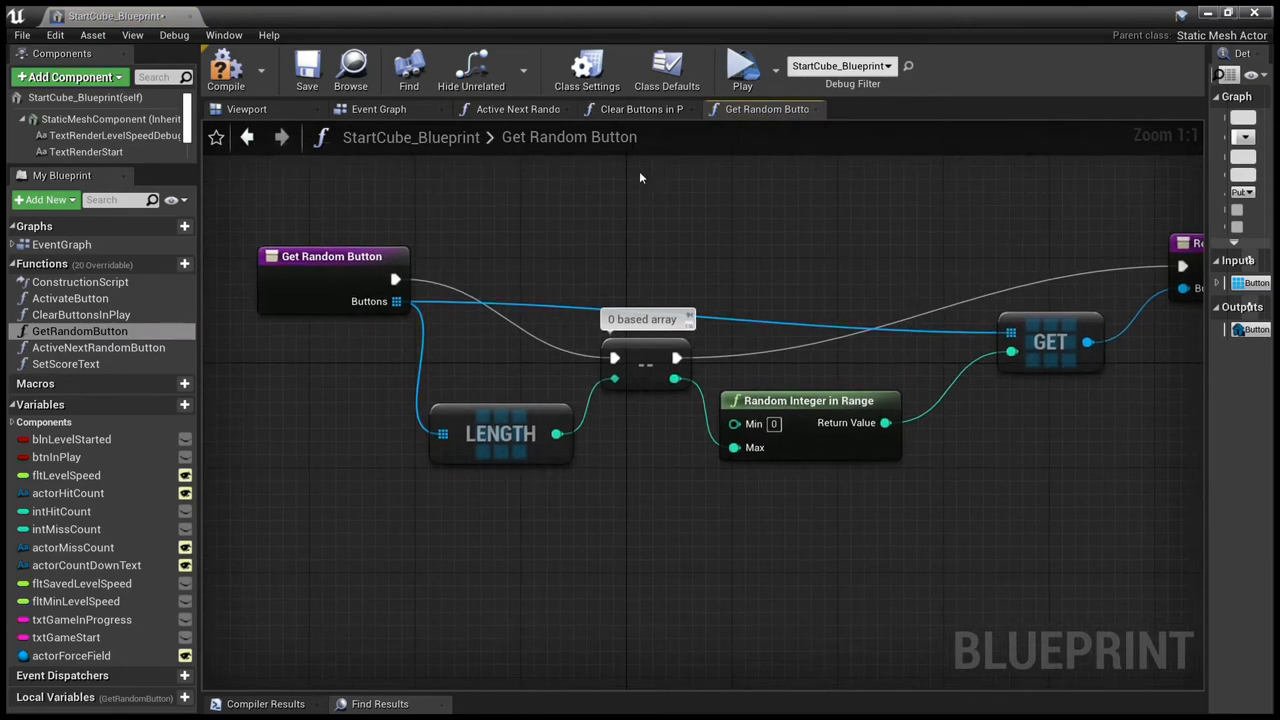
mouse_move(650, 388)
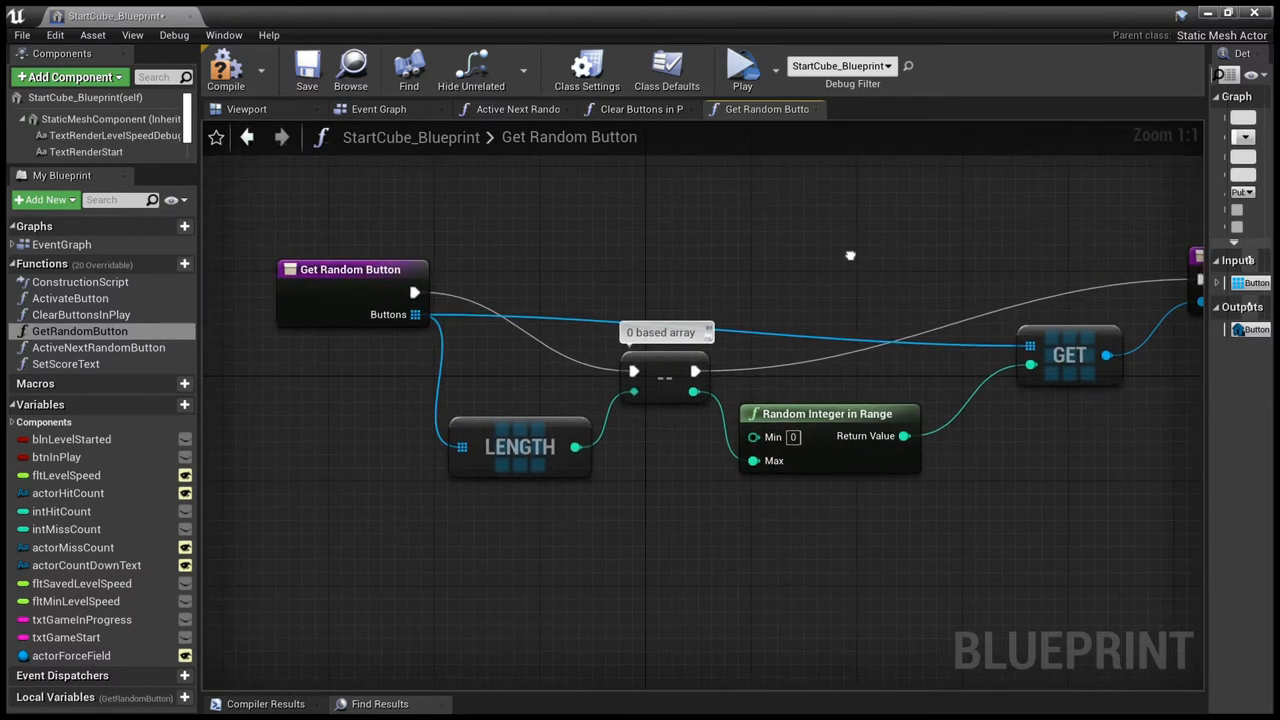
mouse_move(638, 350)
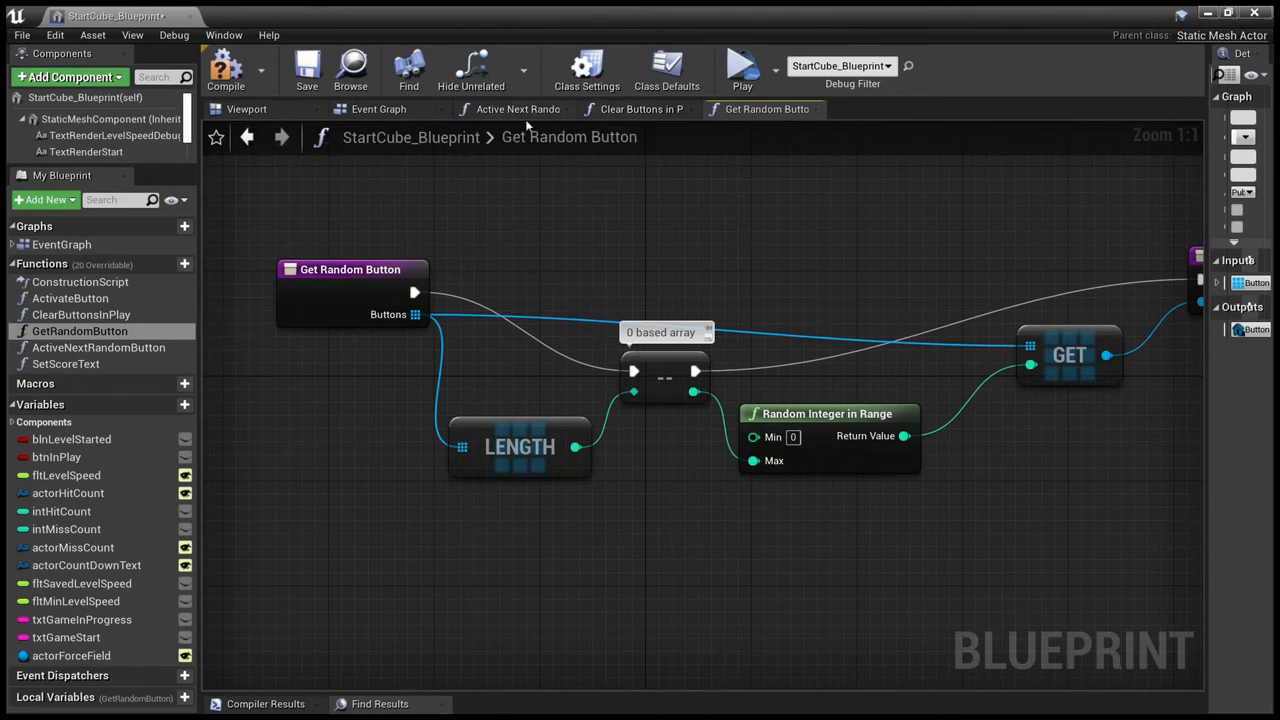
- Show StartCube_Blueprint's Activate Button function with its Sequence, Evt Btn Activate and Play nodes
left_click(70, 298)
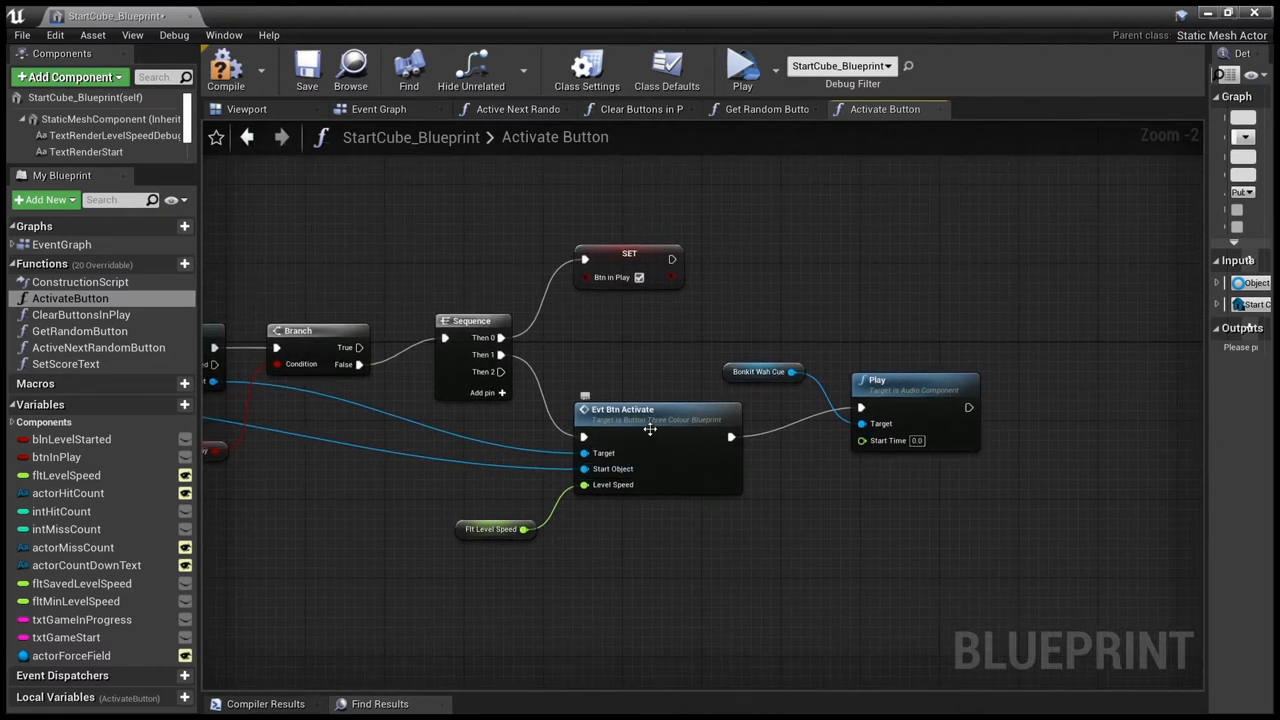
mouse_move(475, 551)
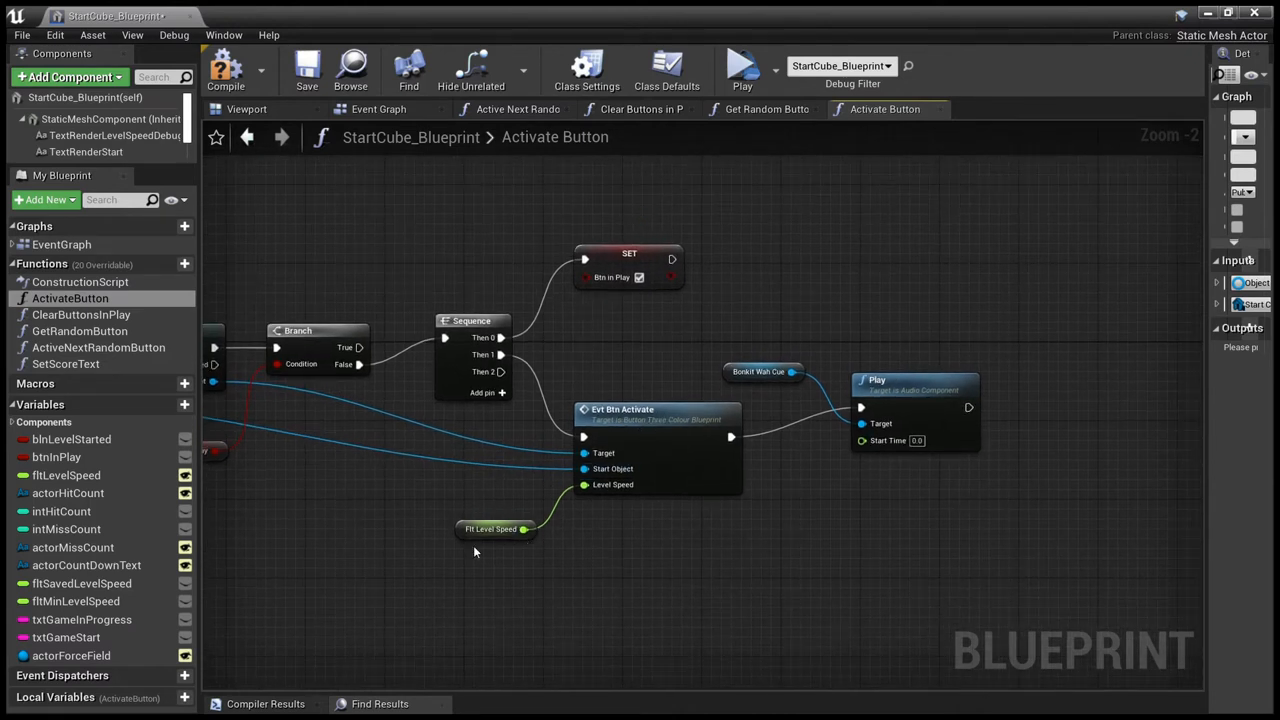
mouse_move(540, 538)
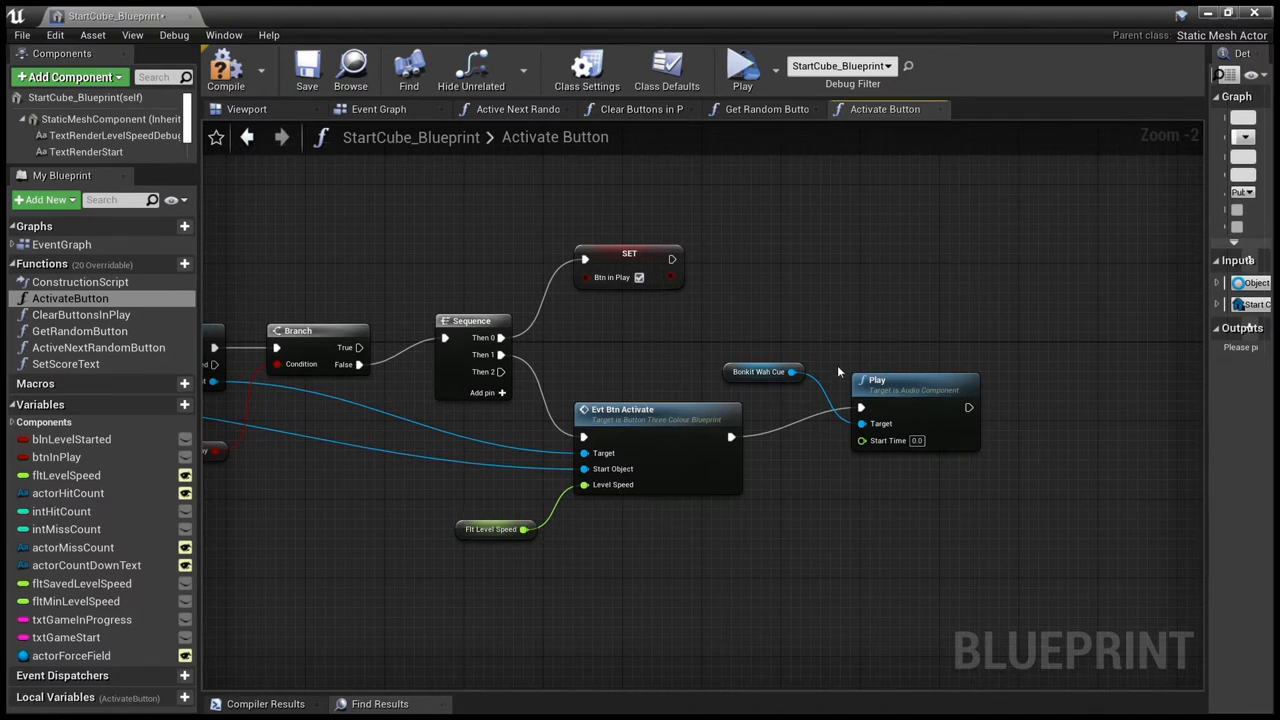
mouse_move(808, 320)
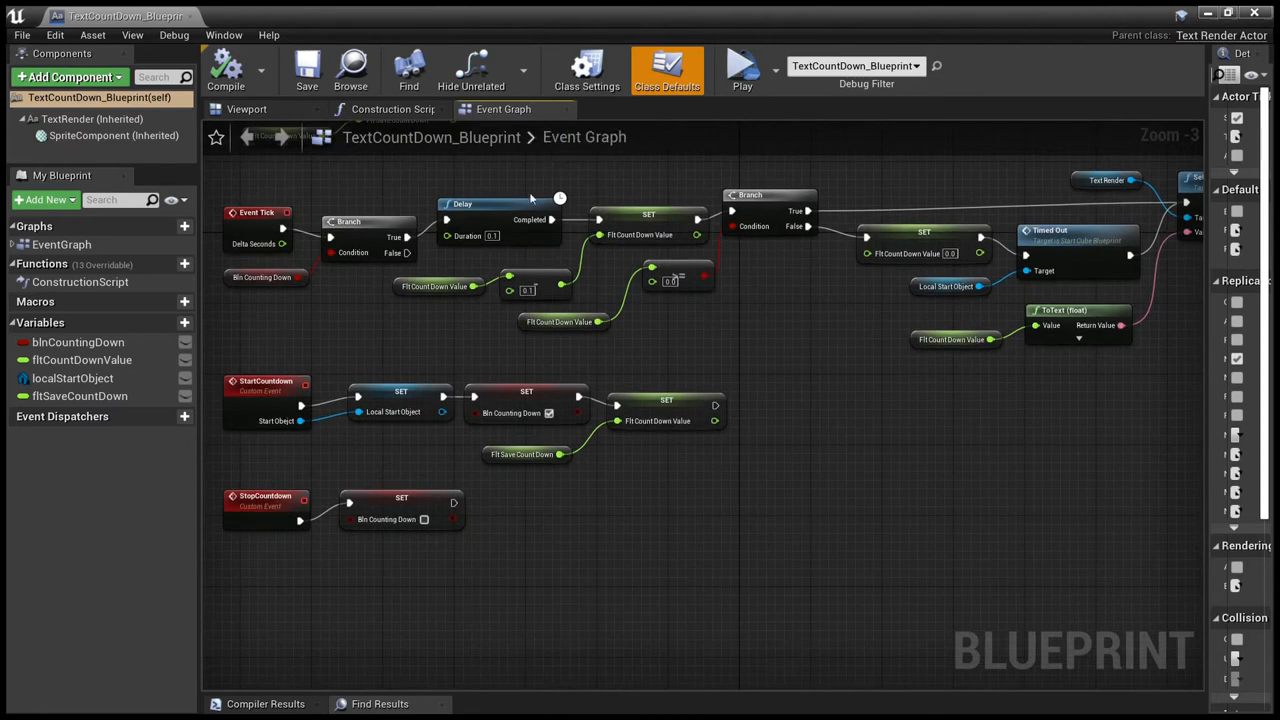
mouse_move(280, 237)
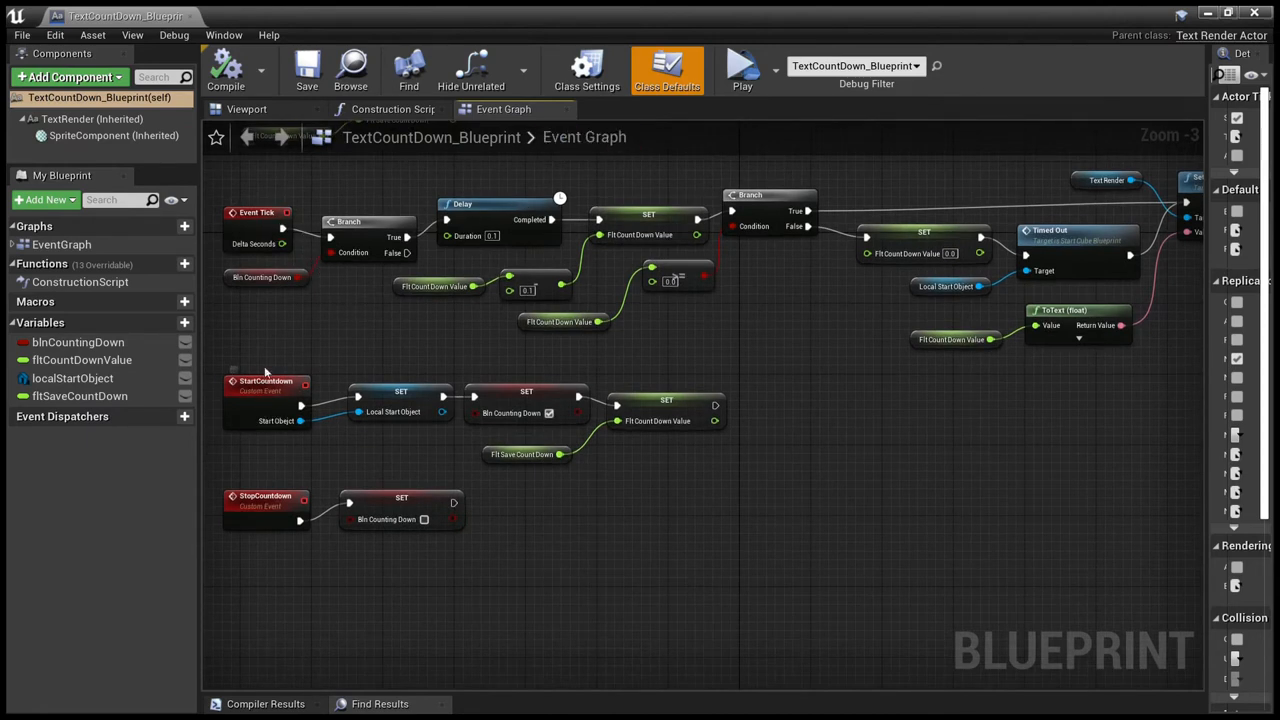
mouse_move(325, 441)
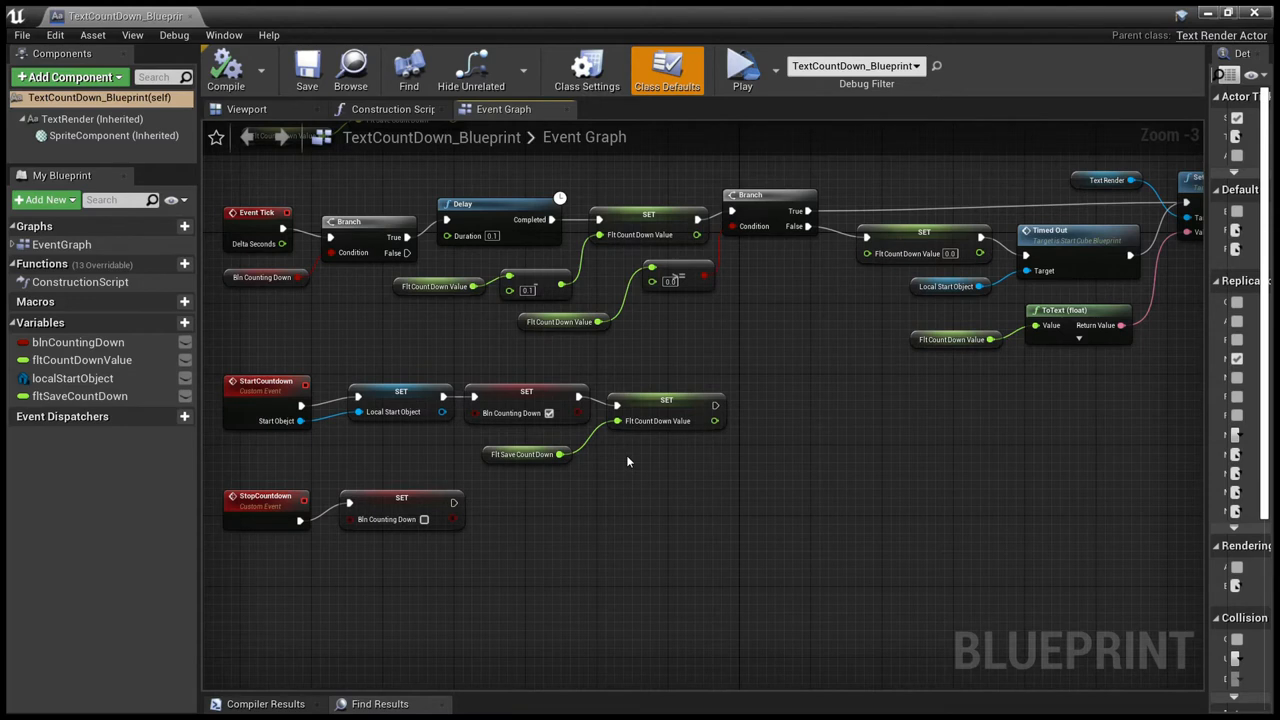
mouse_move(707, 453)
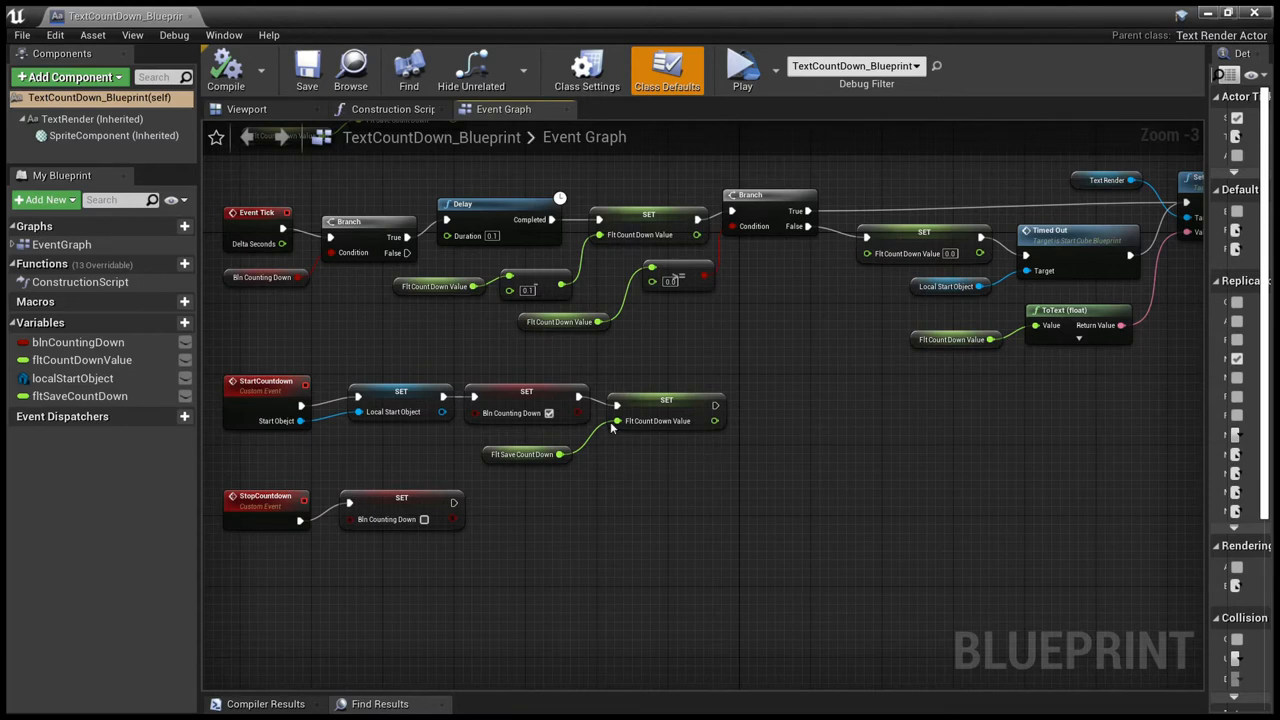
mouse_move(438, 348)
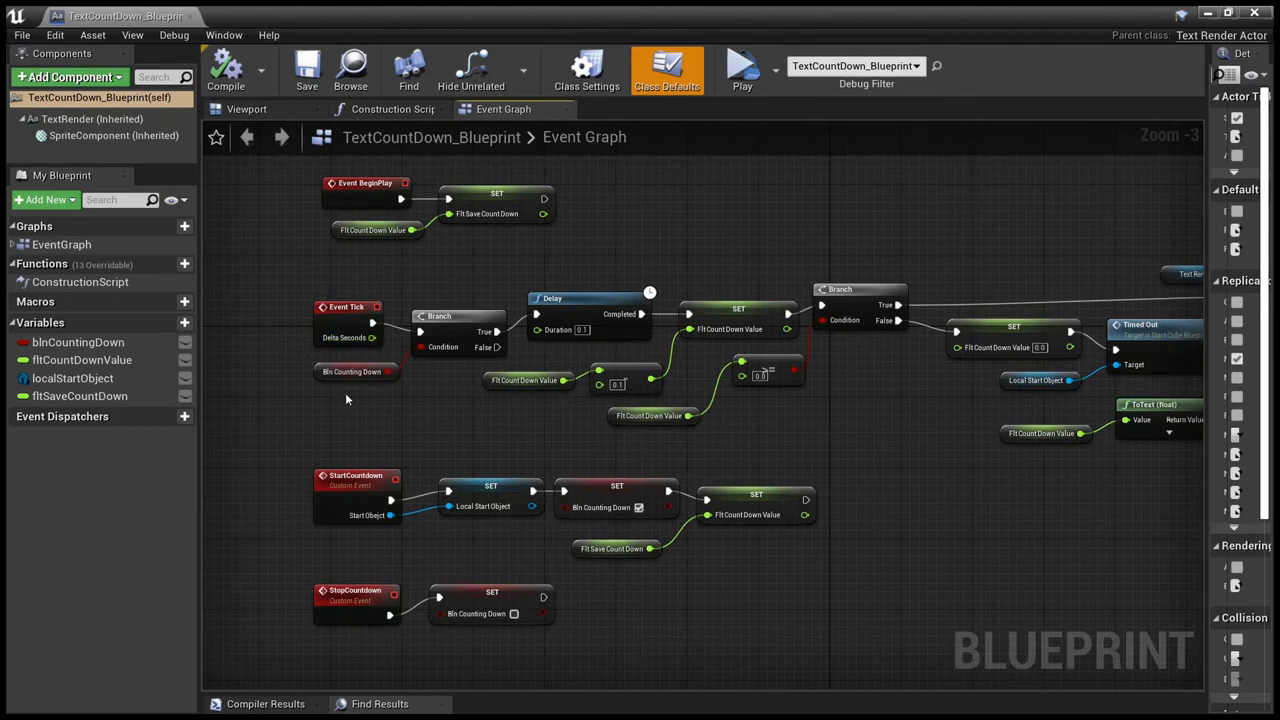
mouse_move(545, 409)
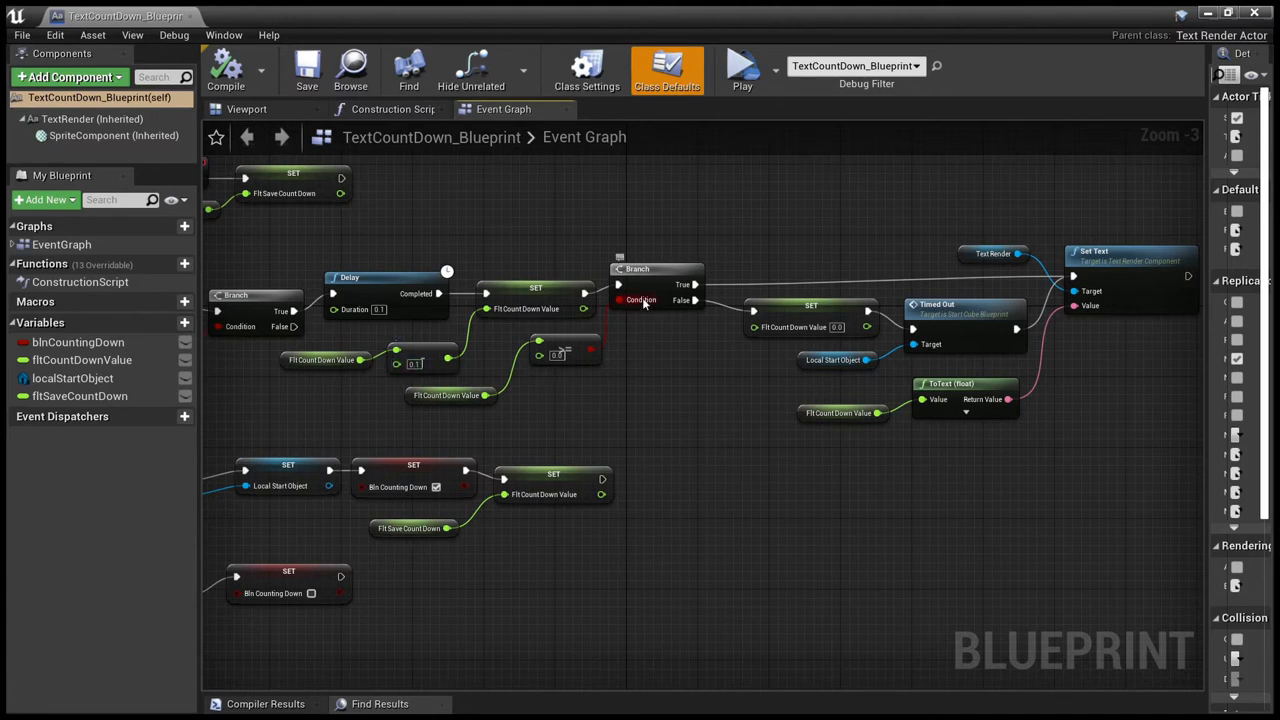
mouse_move(626, 352)
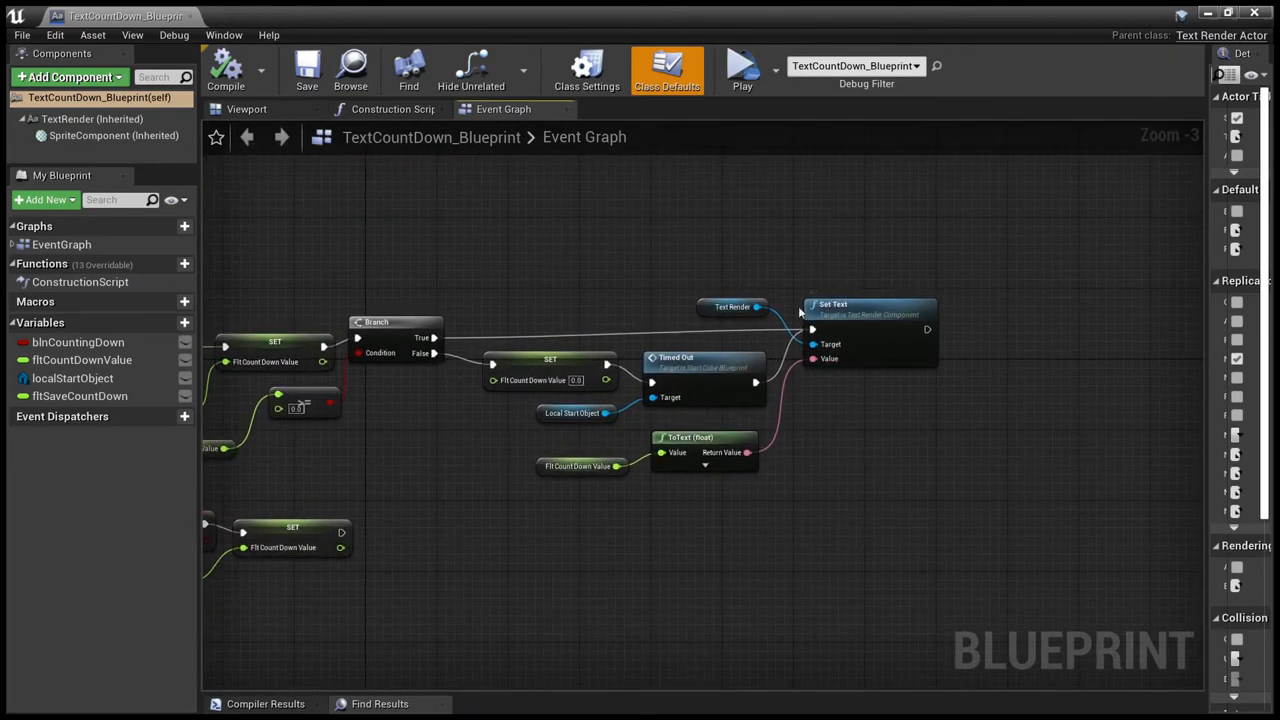
mouse_move(406, 376)
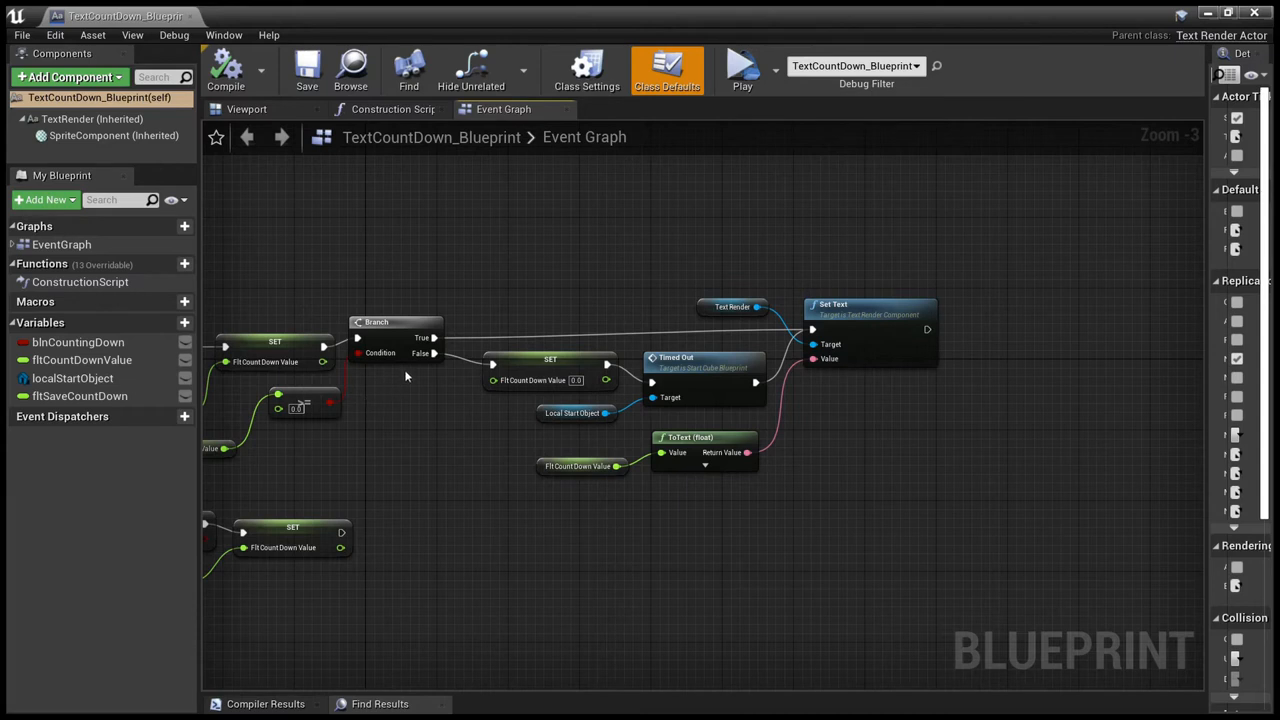
mouse_move(531, 380)
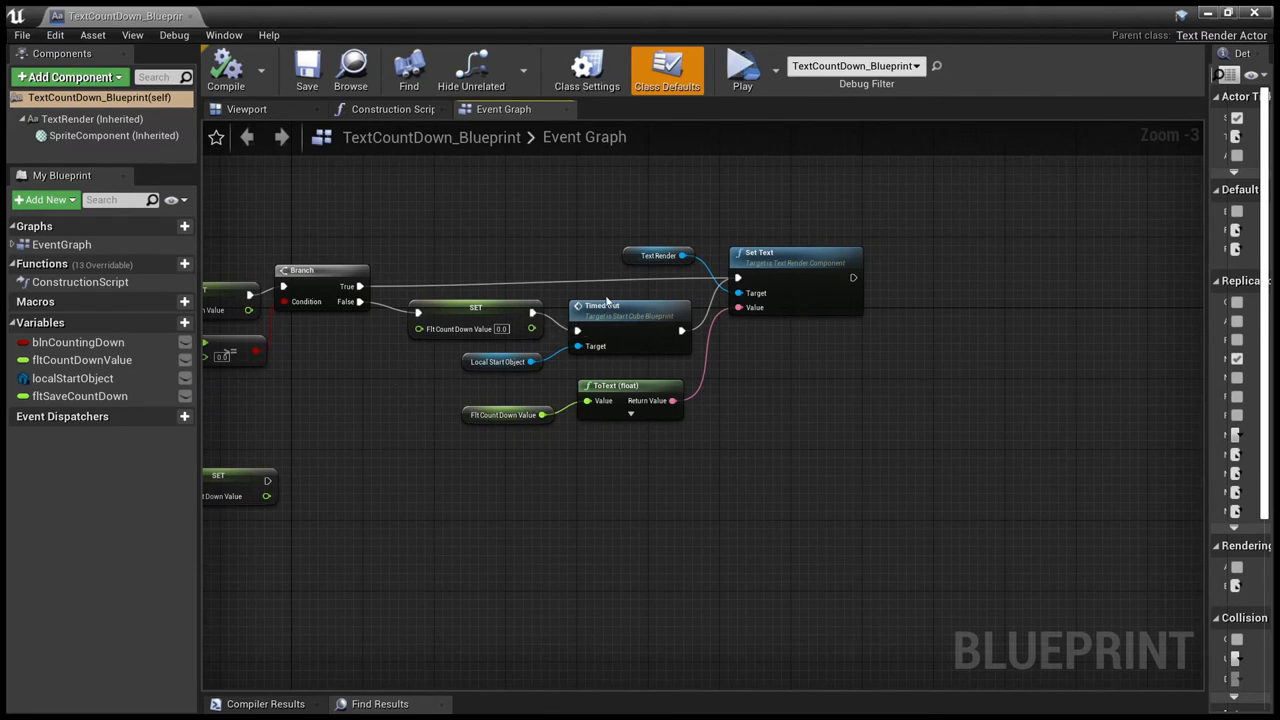
mouse_move(476, 378)
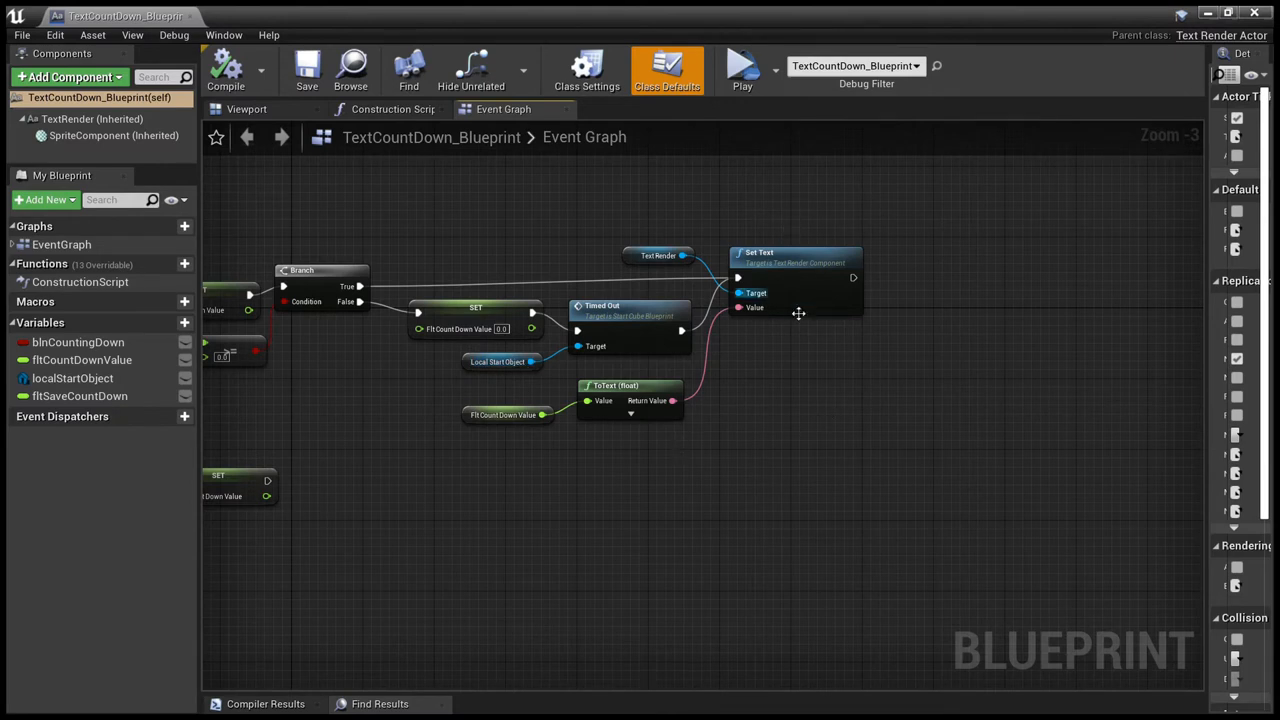
mouse_move(808, 351)
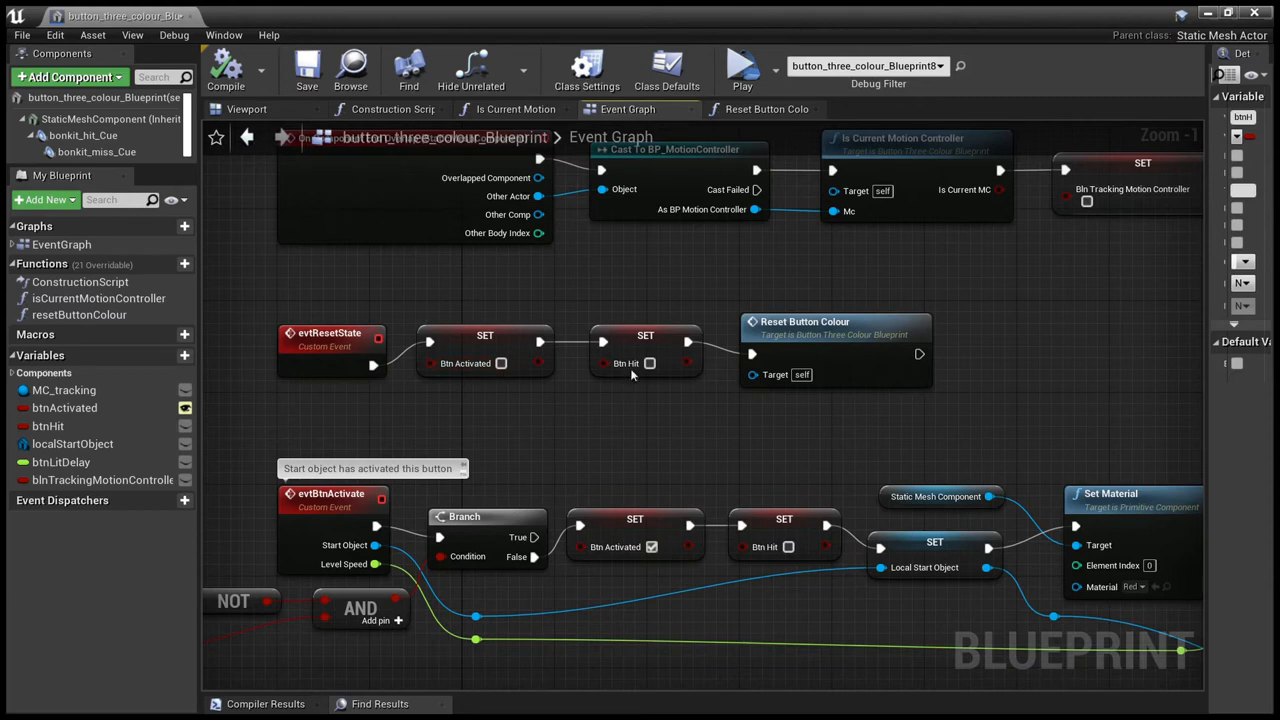
mouse_move(848, 386)
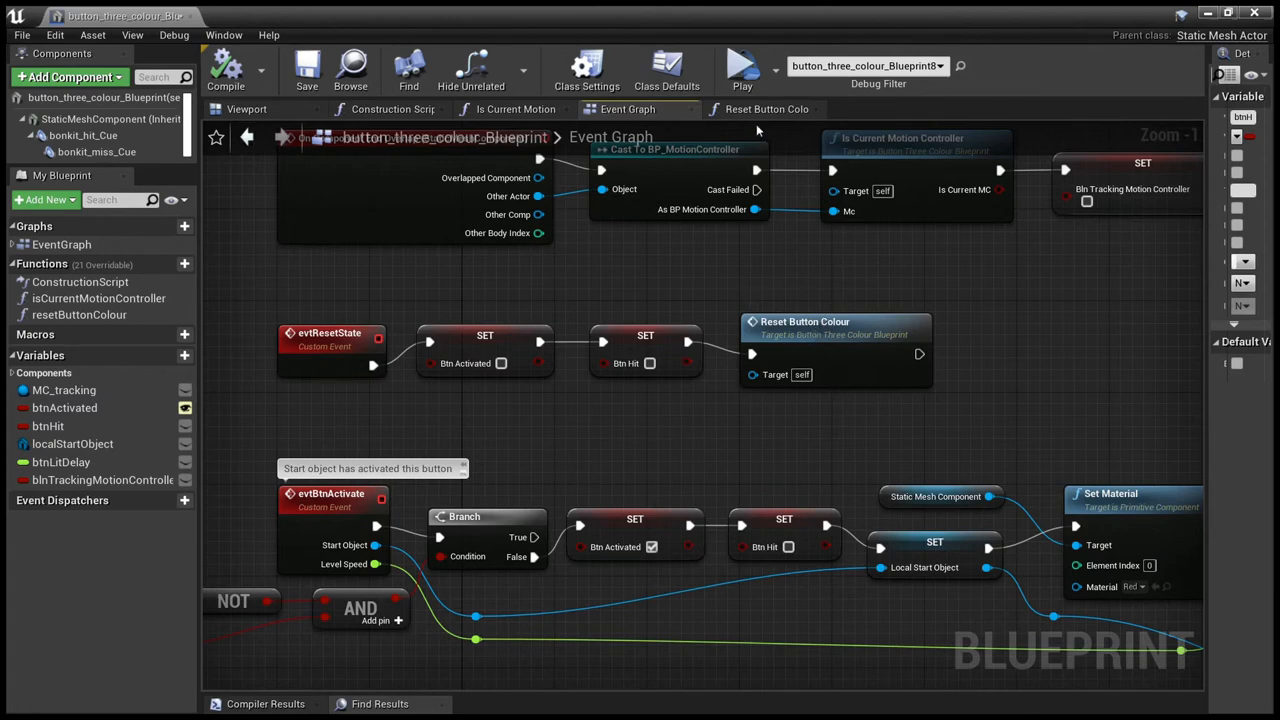
- View the Reset Button Colour function setting Blue material, then return to the event graph
left_click(767, 109)
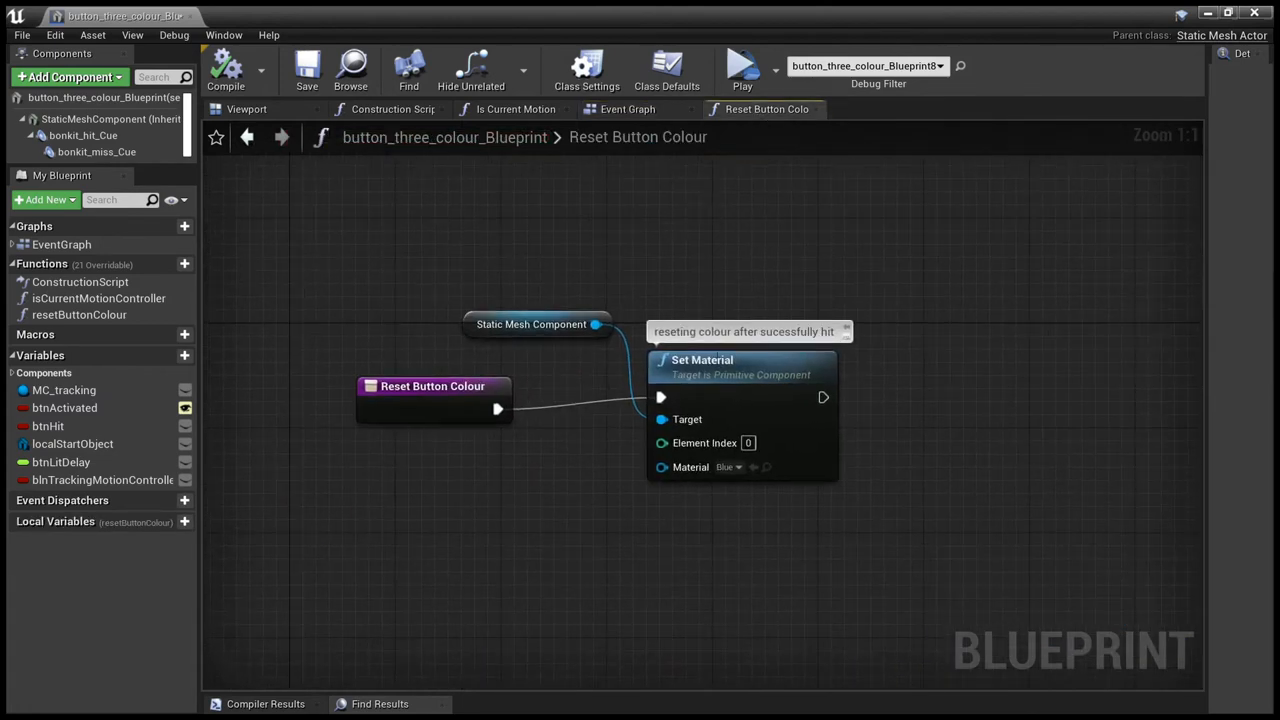
left_click(627, 109)
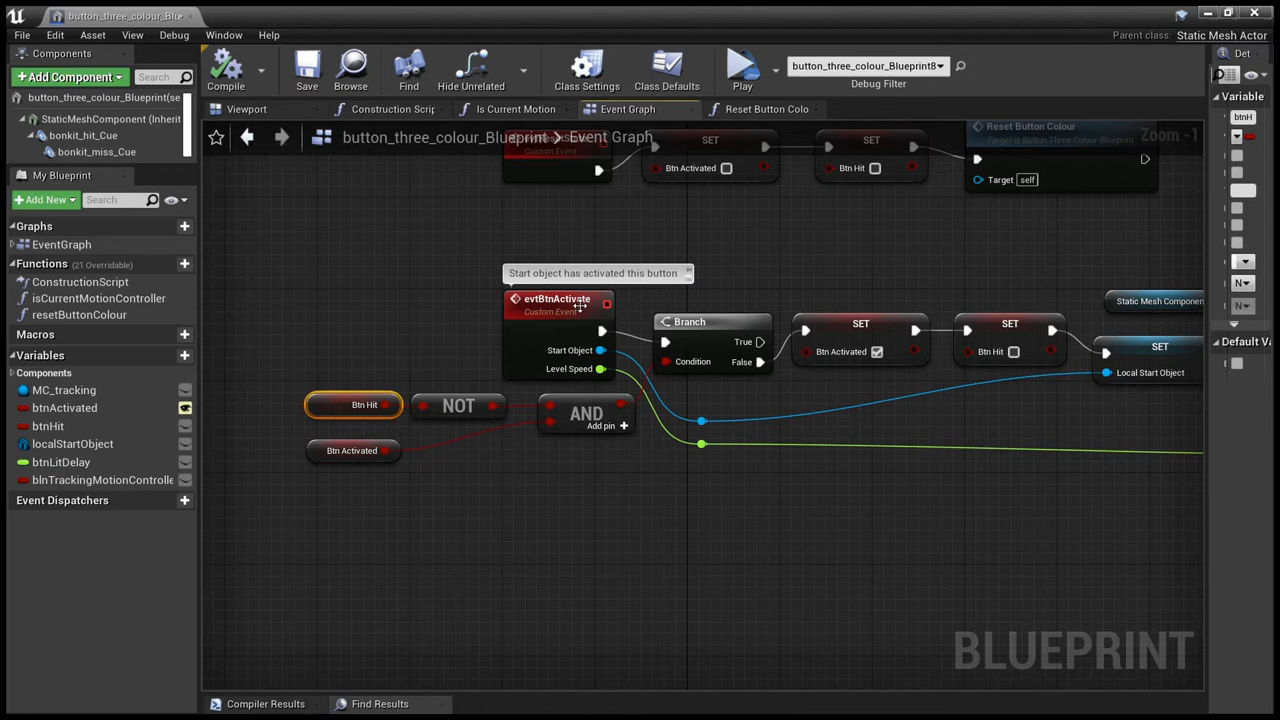
mouse_move(374, 326)
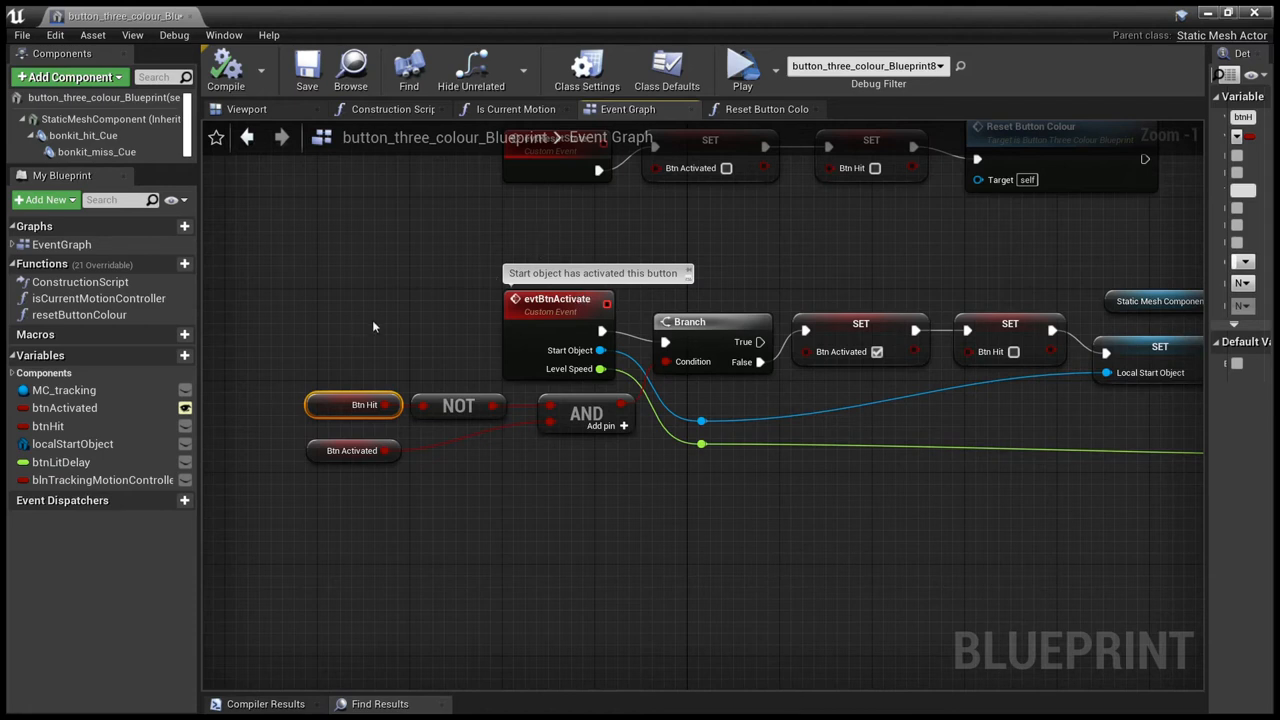
mouse_move(341, 380)
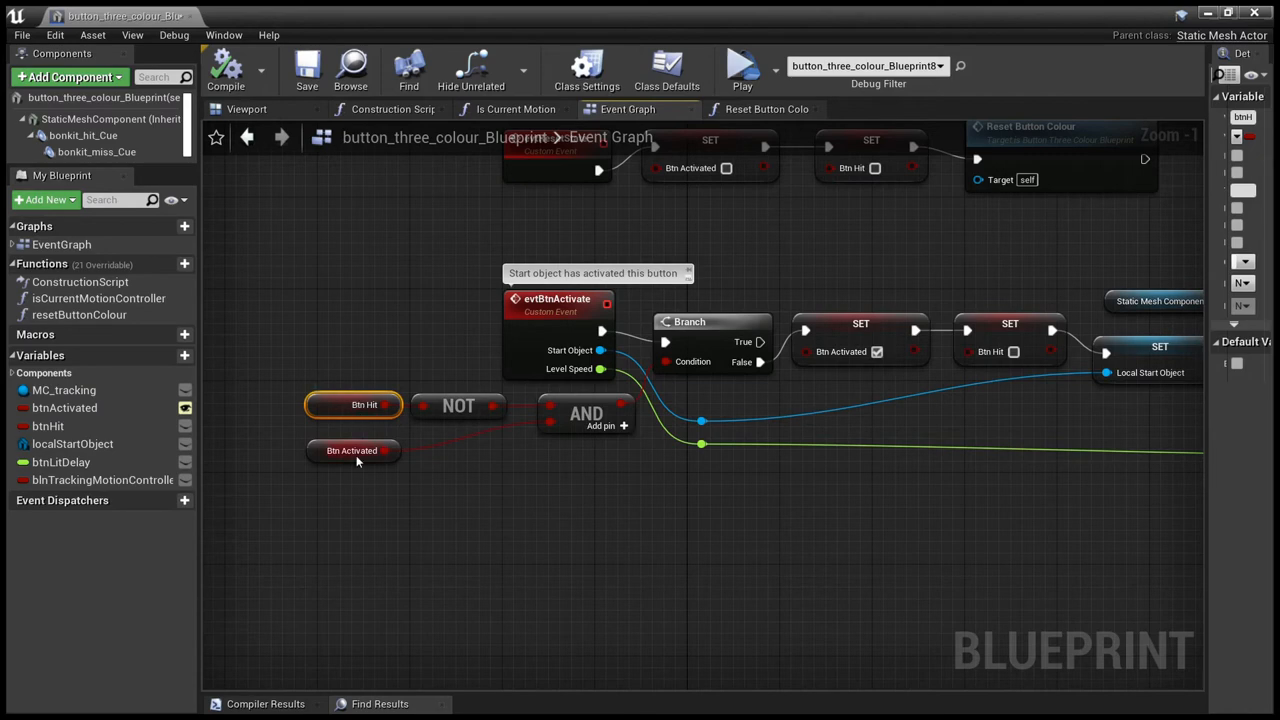
mouse_move(605, 476)
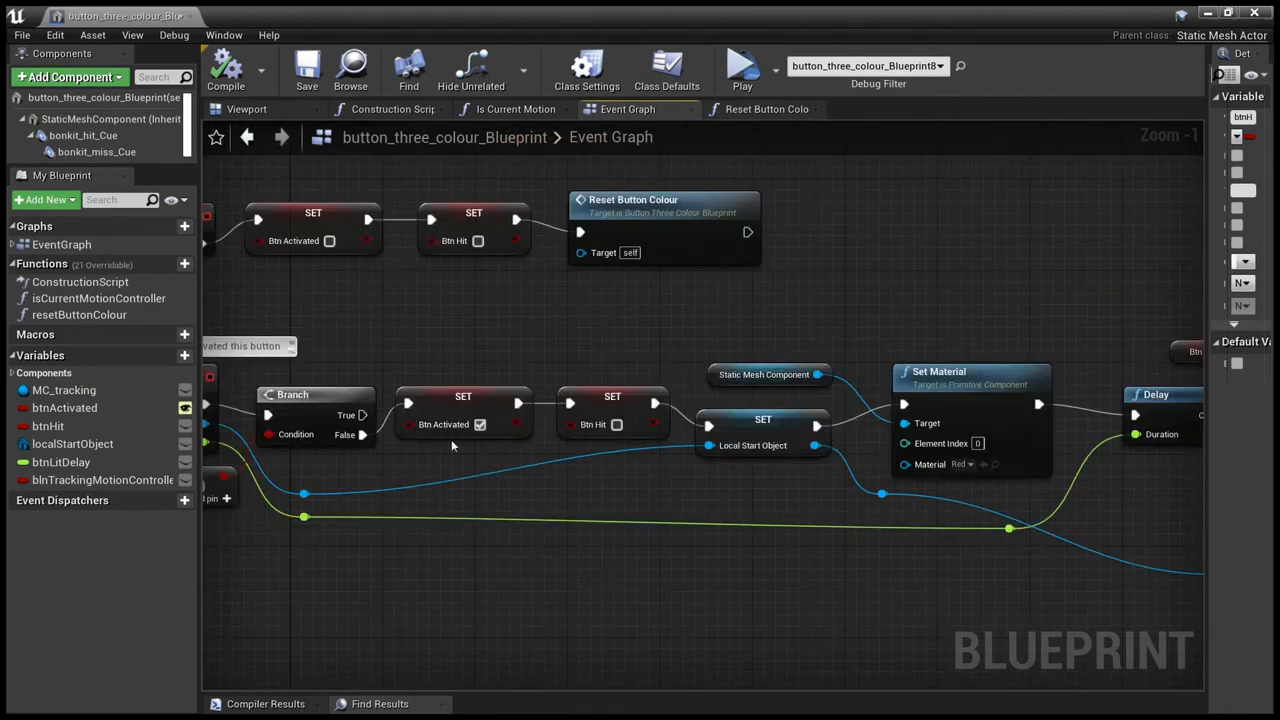
mouse_move(755, 485)
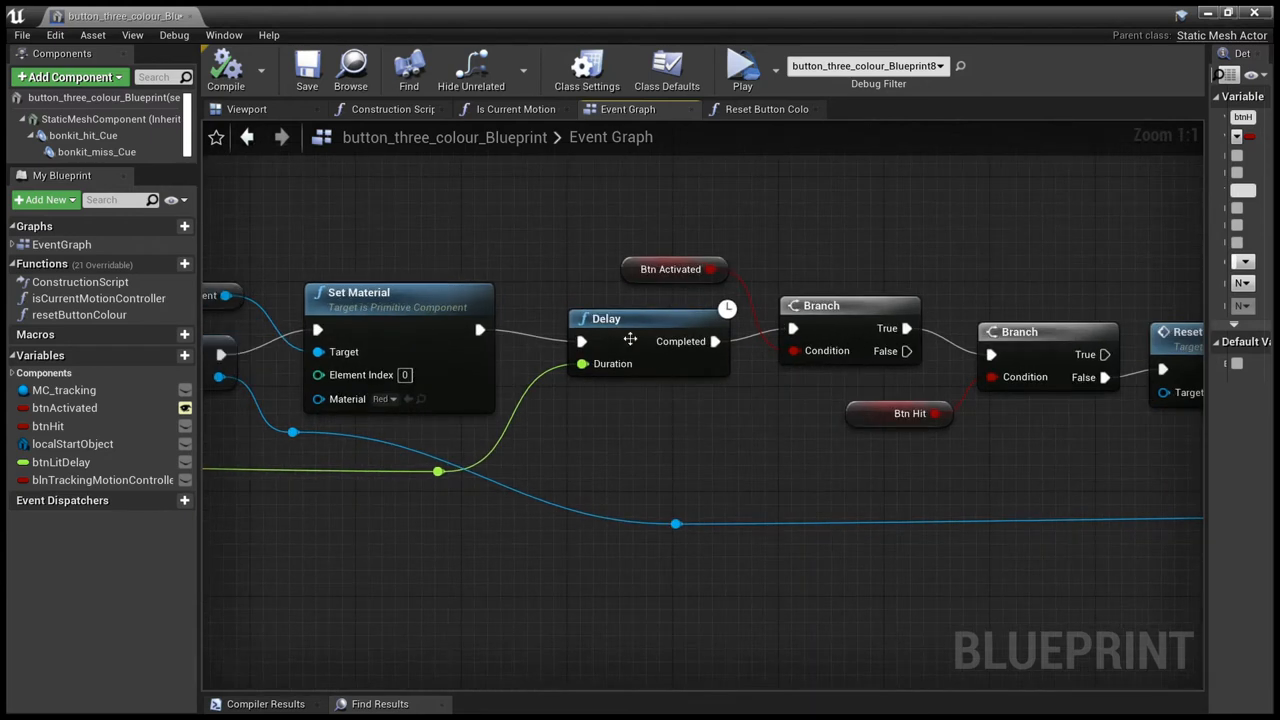
mouse_move(658, 425)
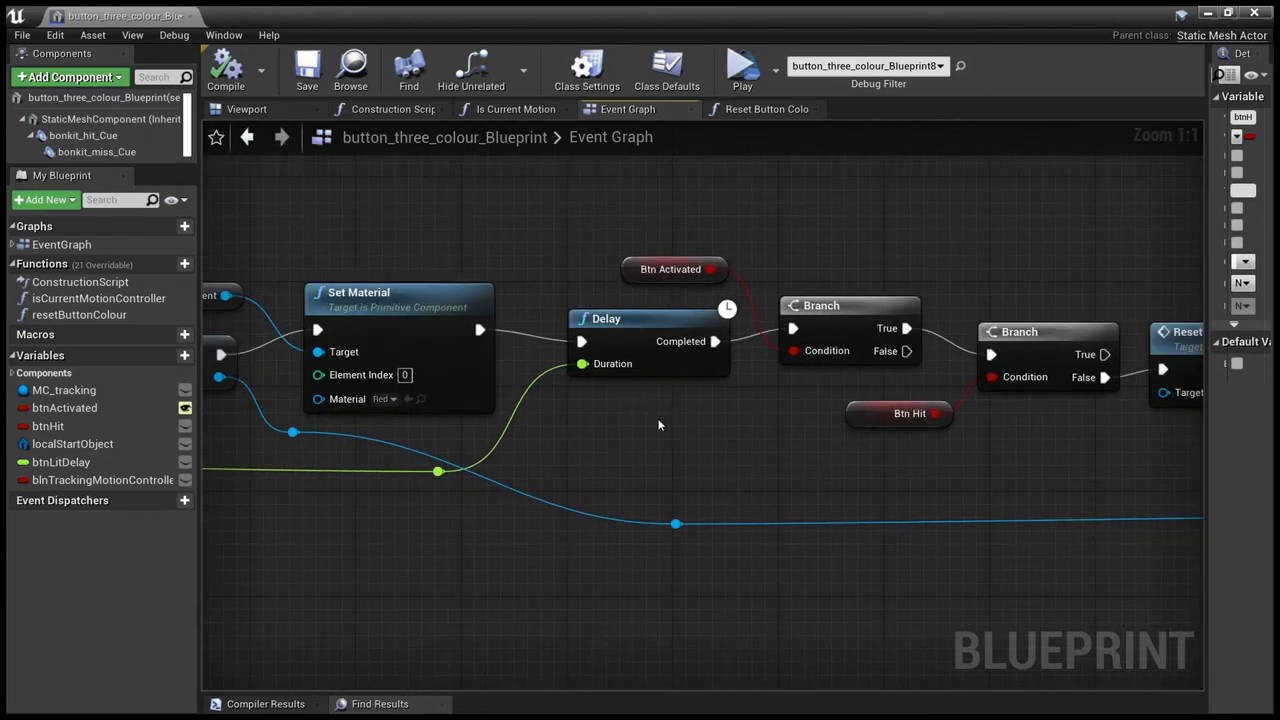
mouse_move(669, 425)
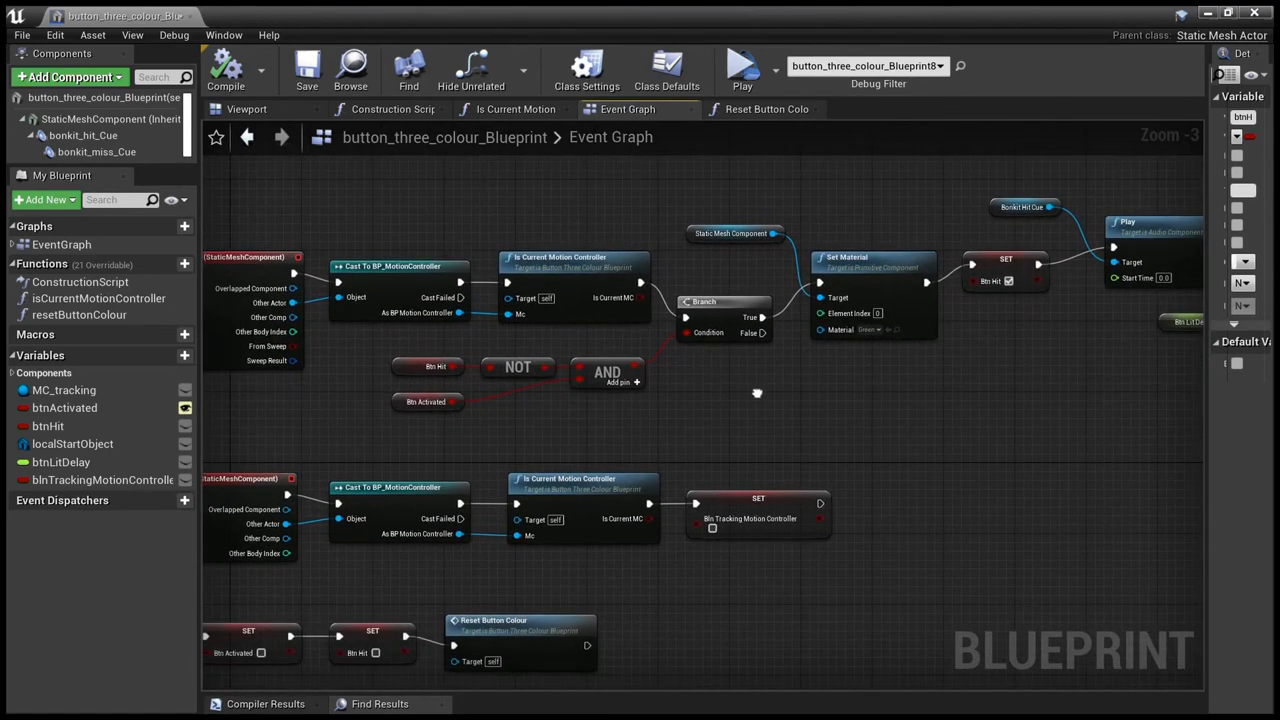
mouse_move(565, 270)
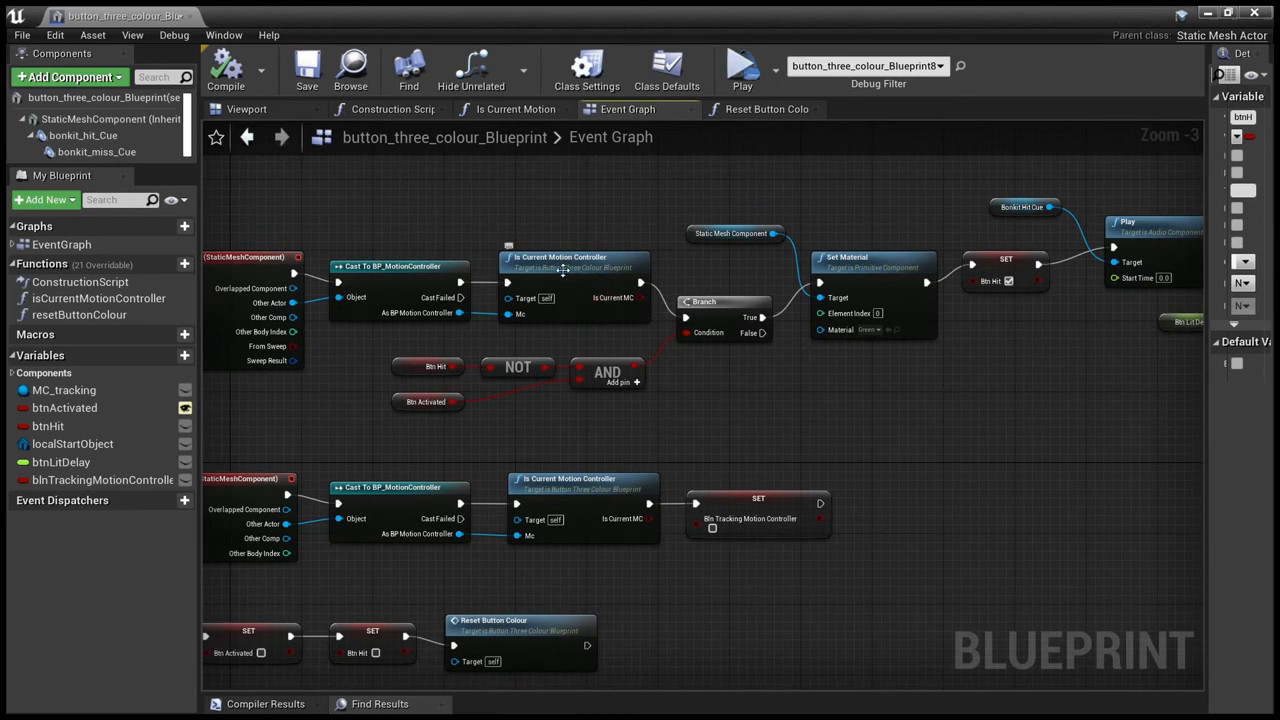
mouse_move(675, 305)
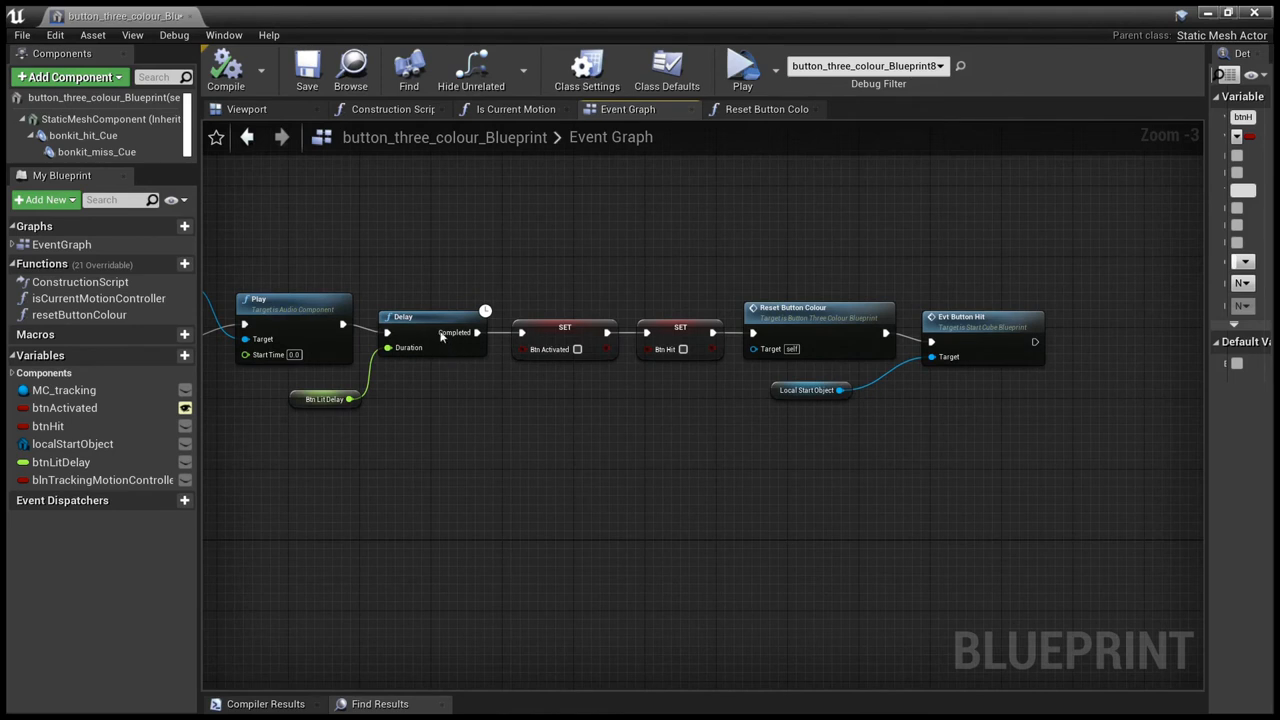
mouse_move(456, 419)
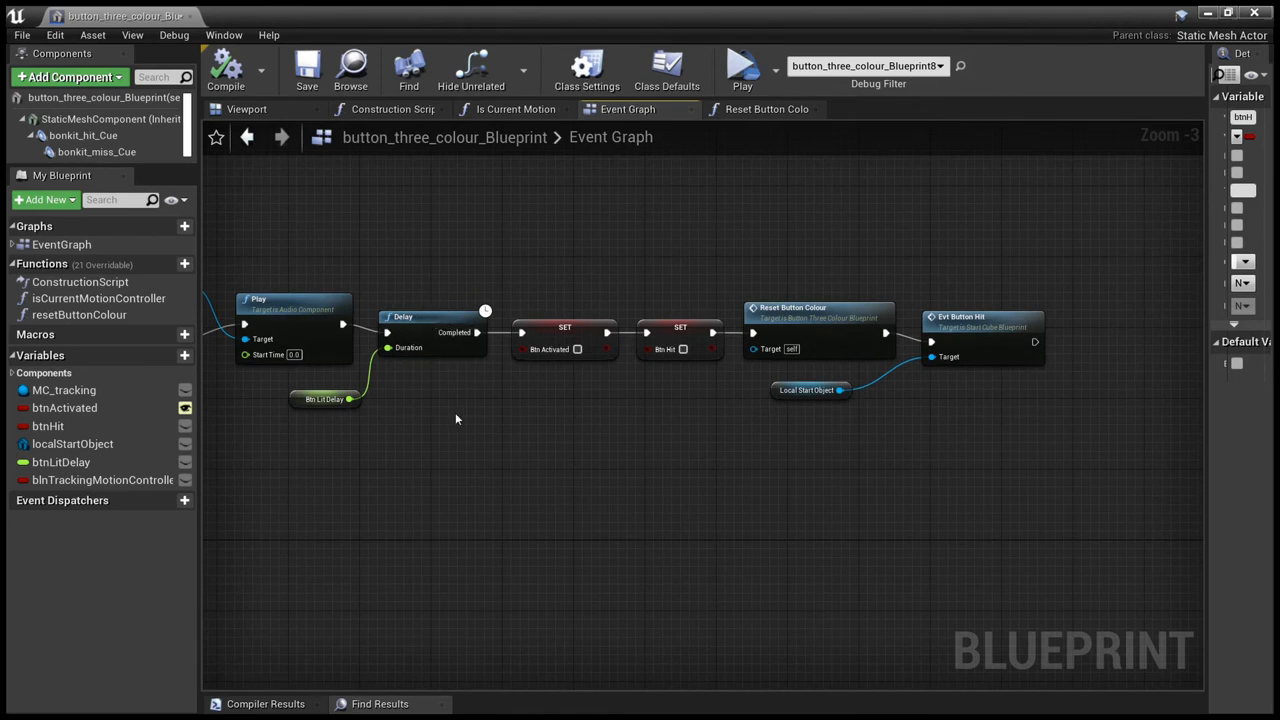
mouse_move(237, 261)
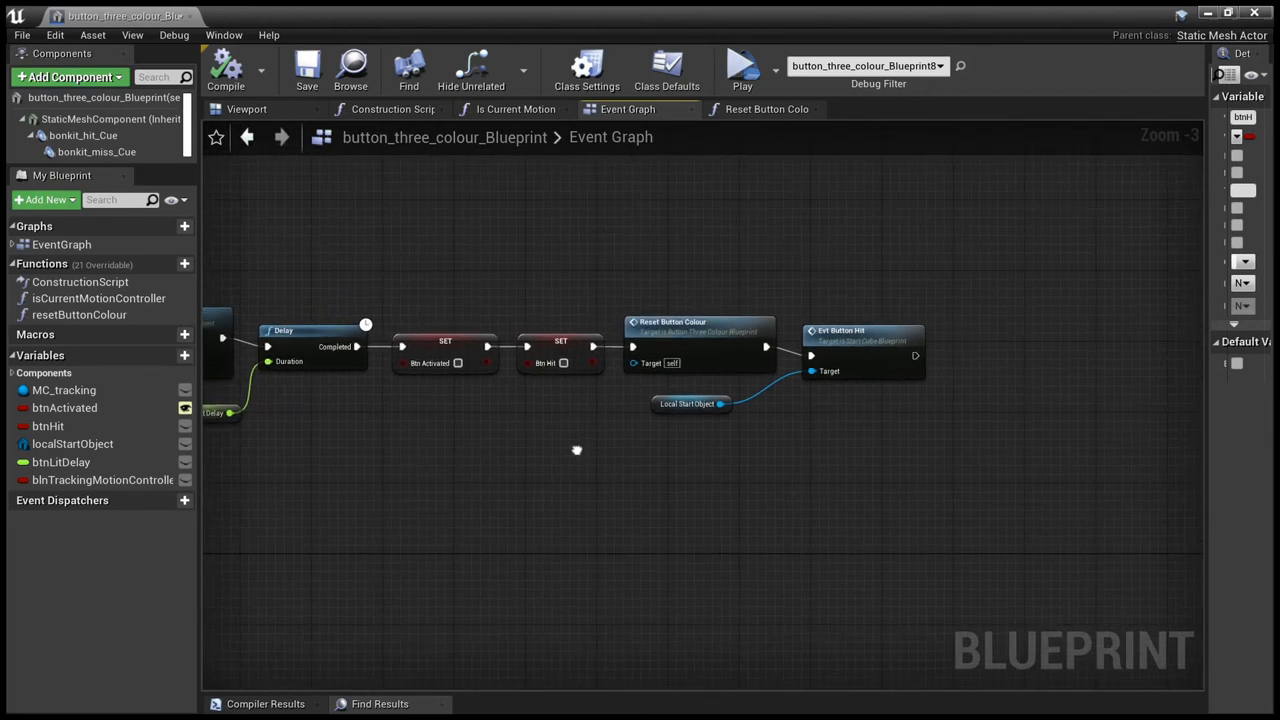
mouse_move(455, 380)
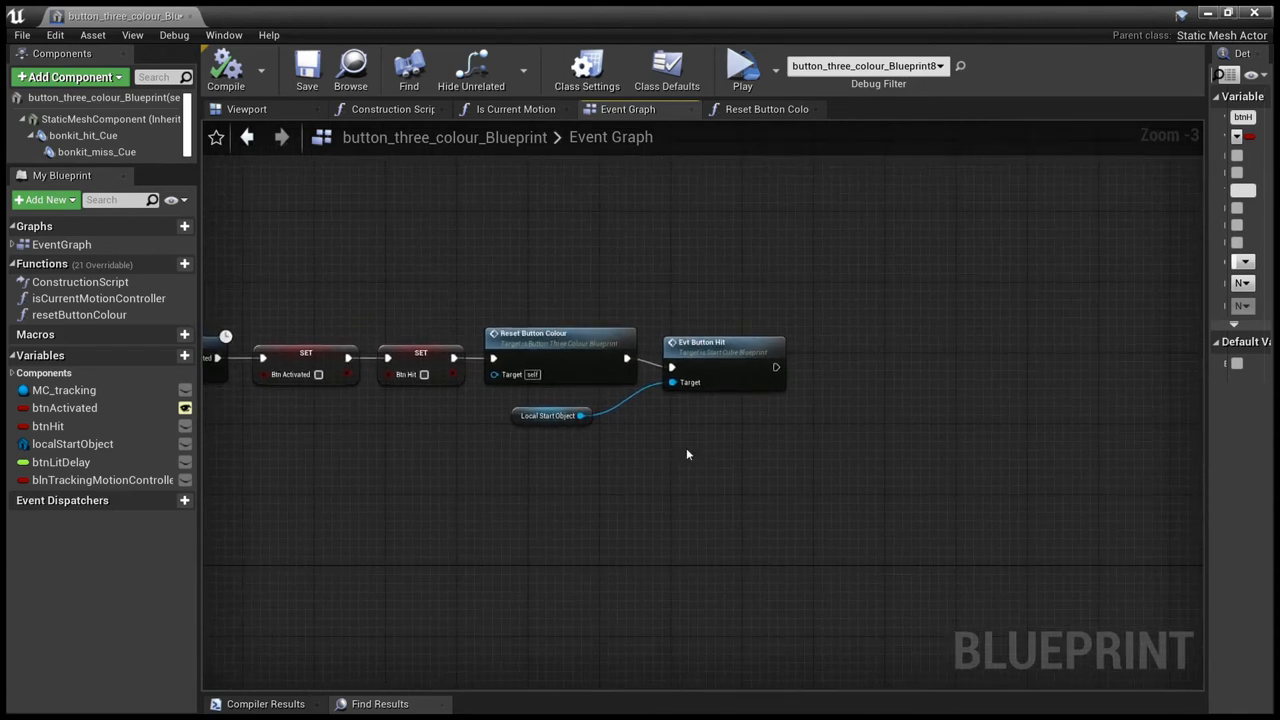
mouse_move(703, 361)
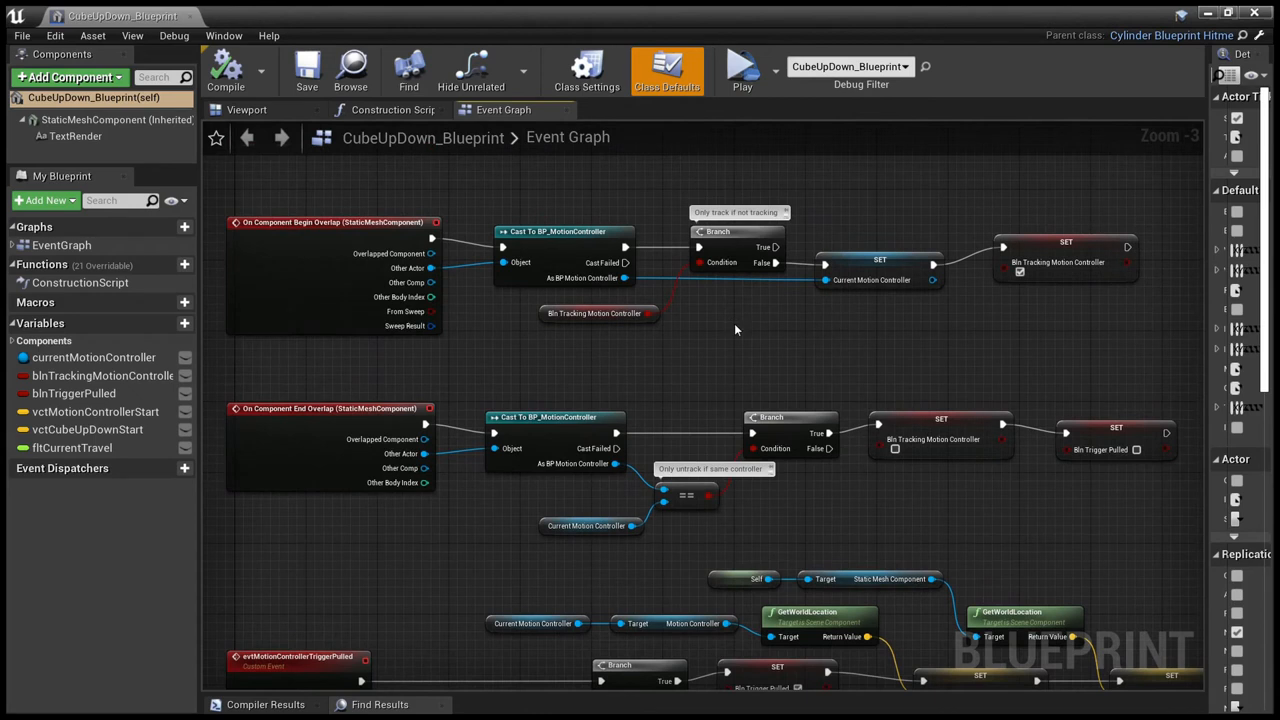
mouse_move(650, 303)
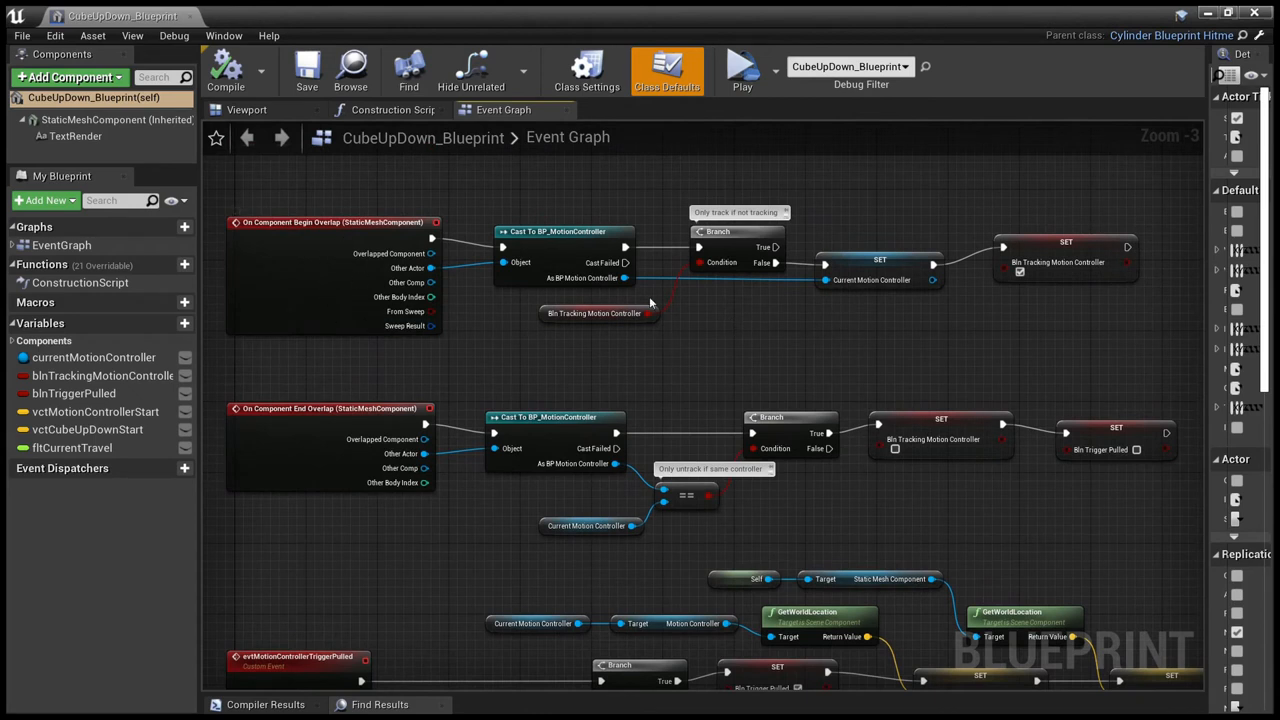
mouse_move(699, 259)
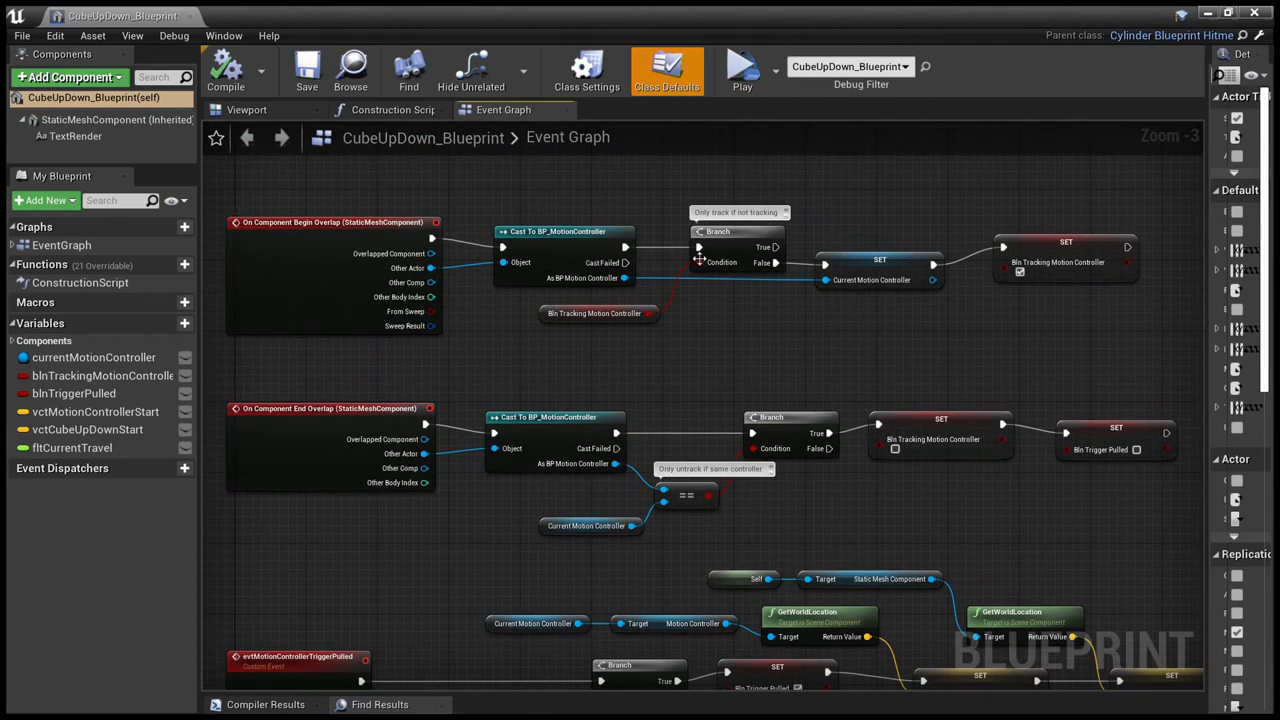
mouse_move(690, 296)
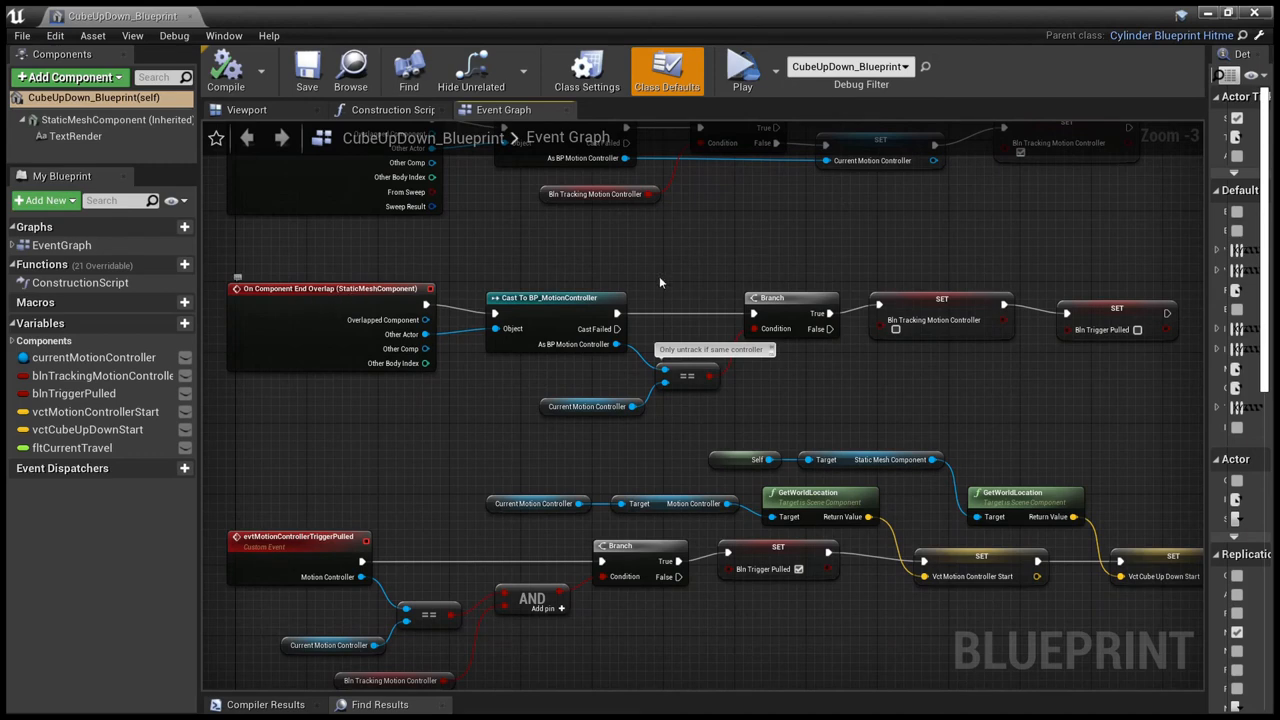
mouse_move(850, 410)
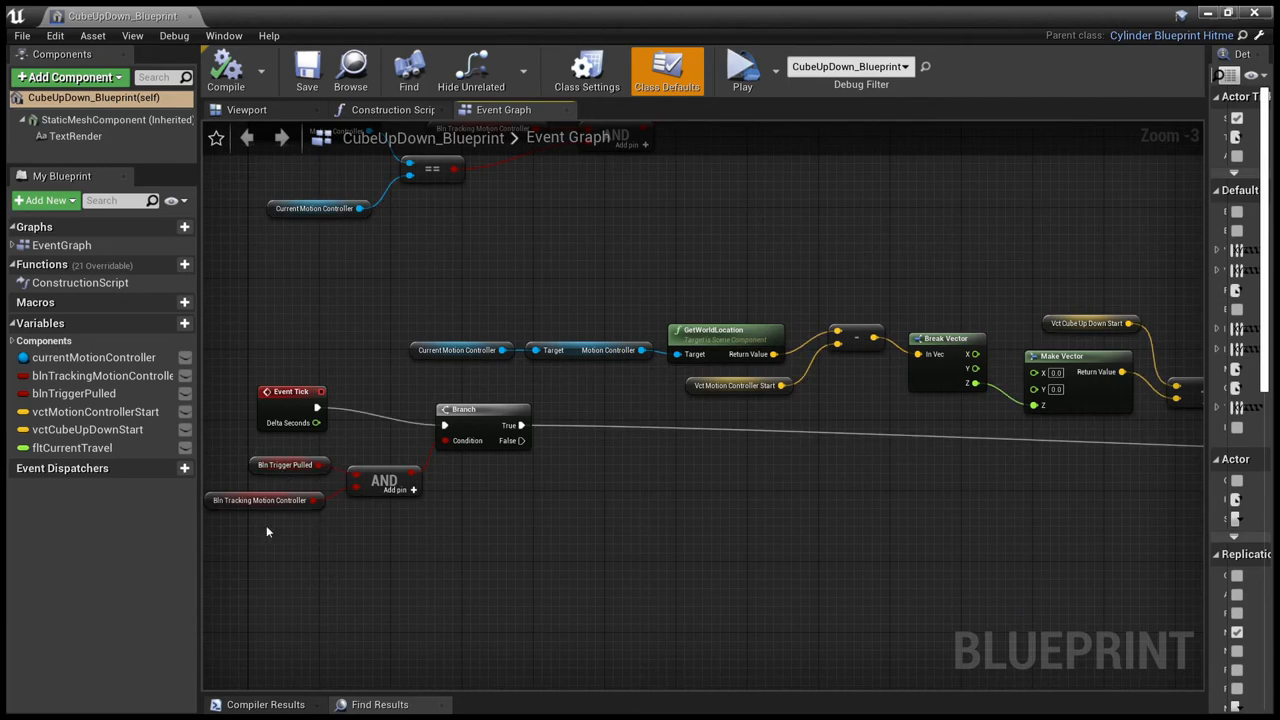
mouse_move(531, 441)
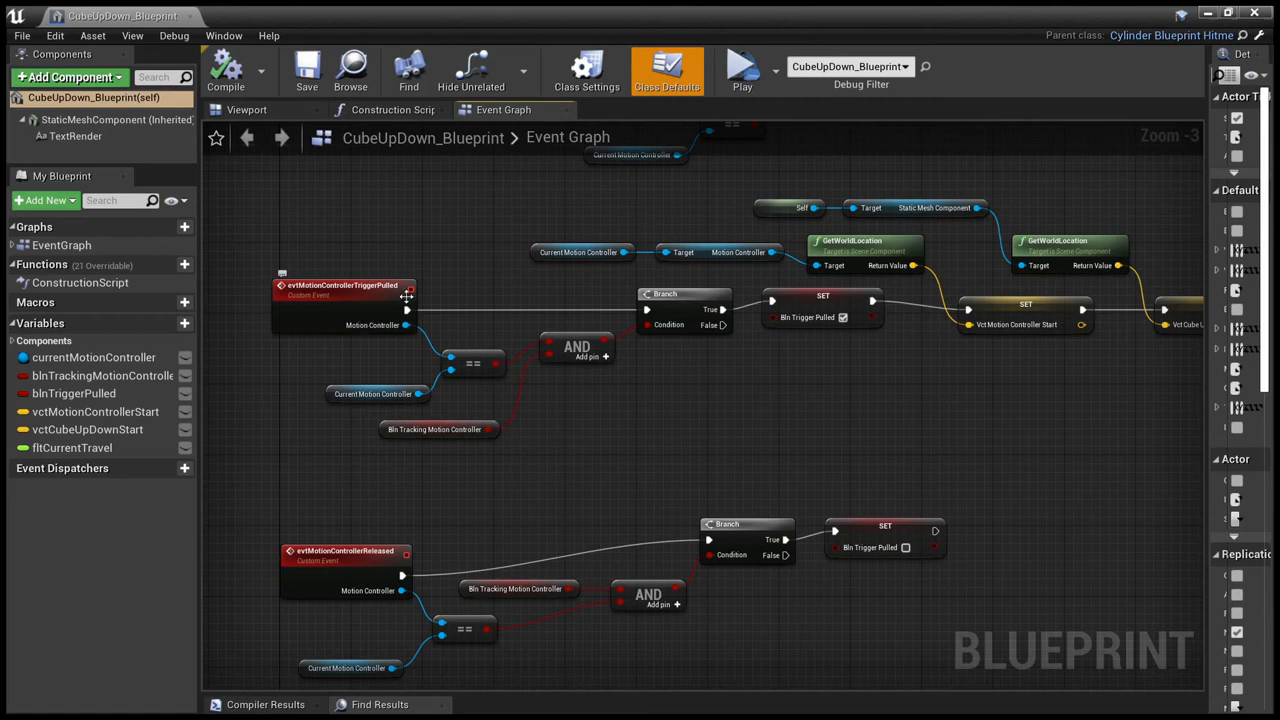
mouse_move(353, 306)
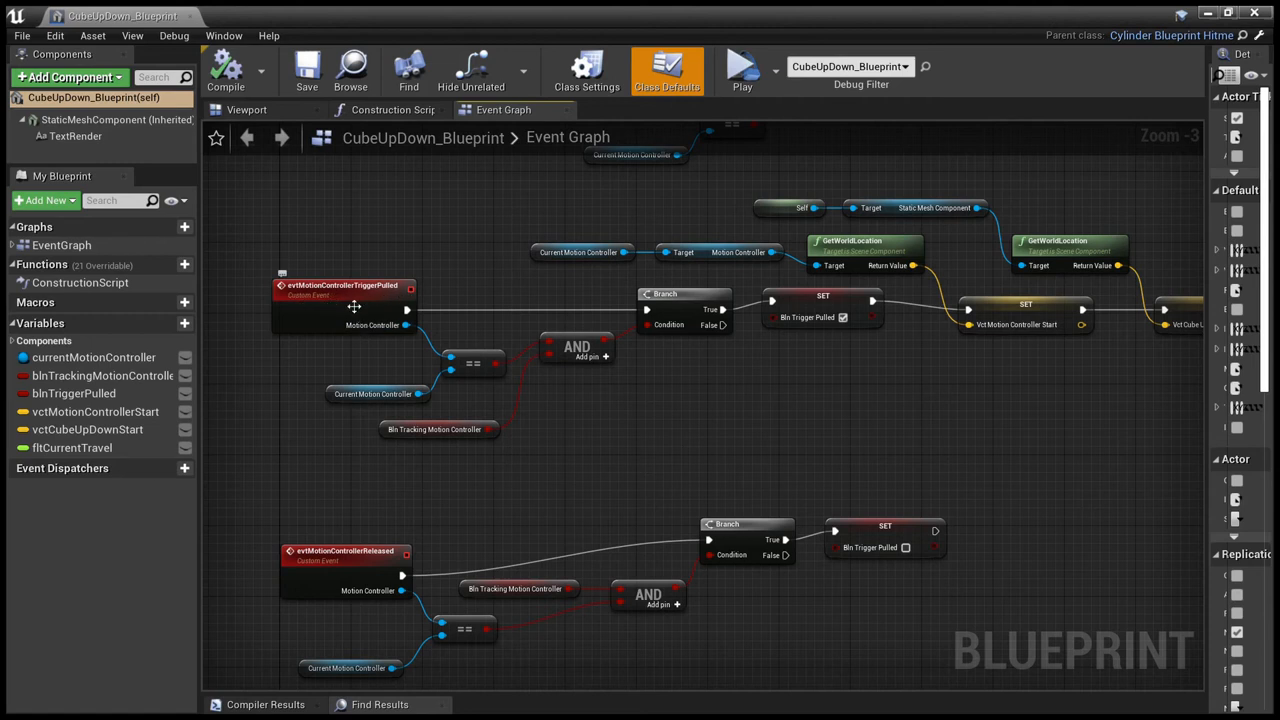
mouse_move(393, 408)
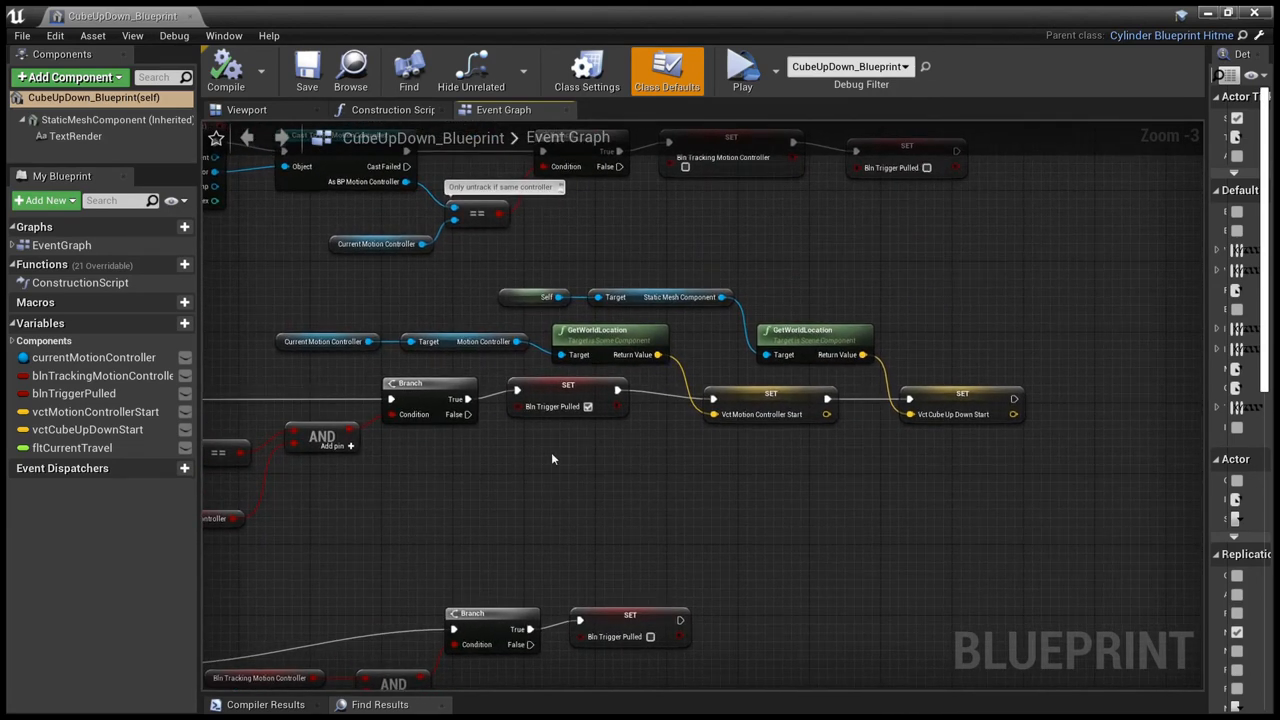
left_click(588, 406)
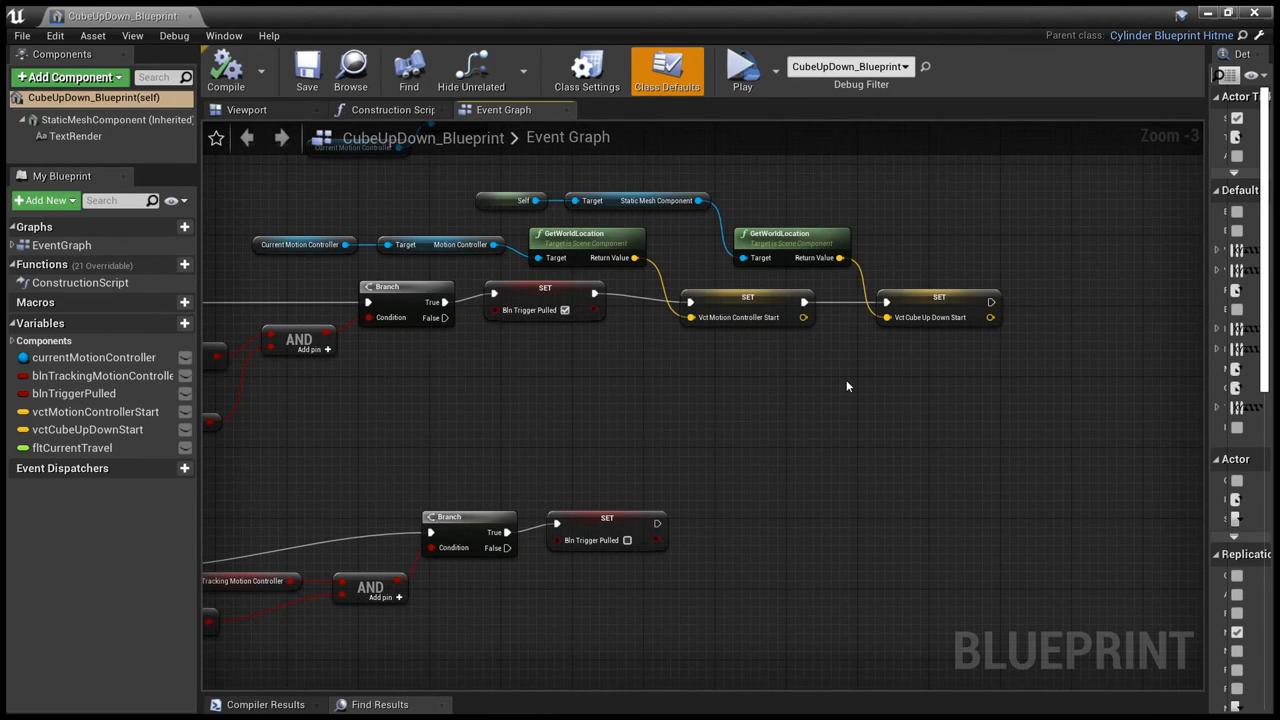
mouse_move(730, 338)
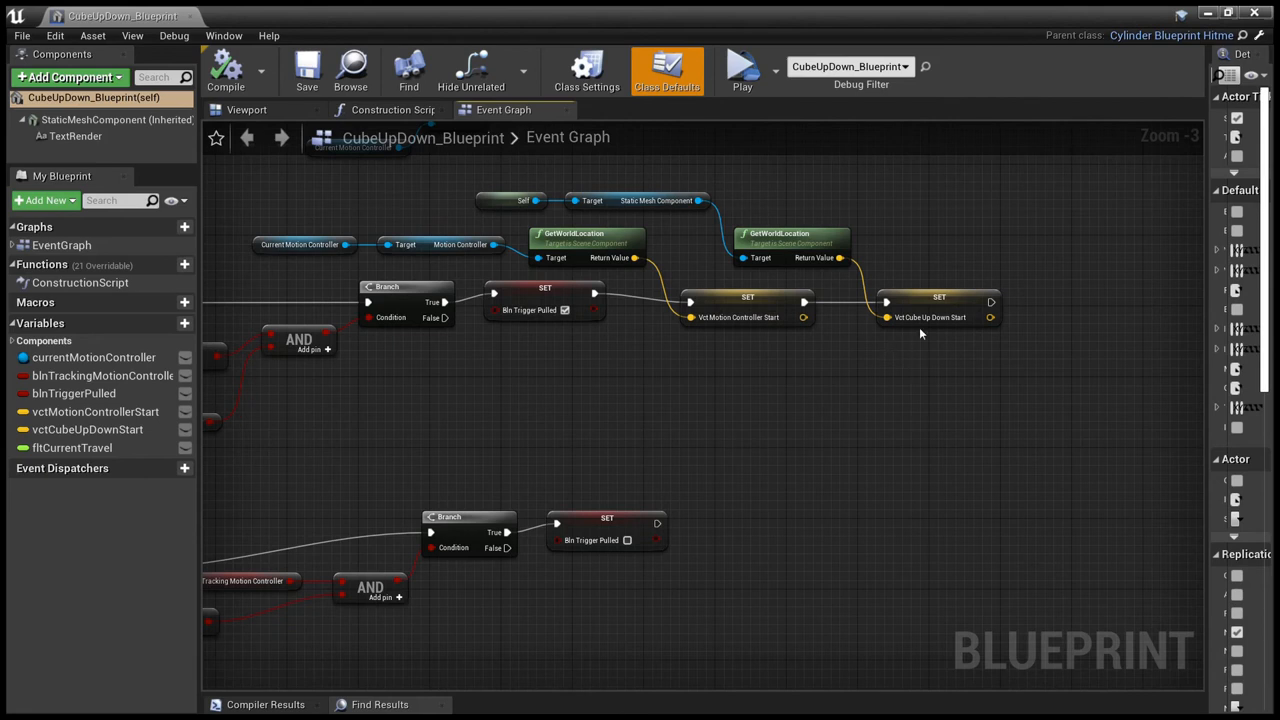
mouse_move(597, 388)
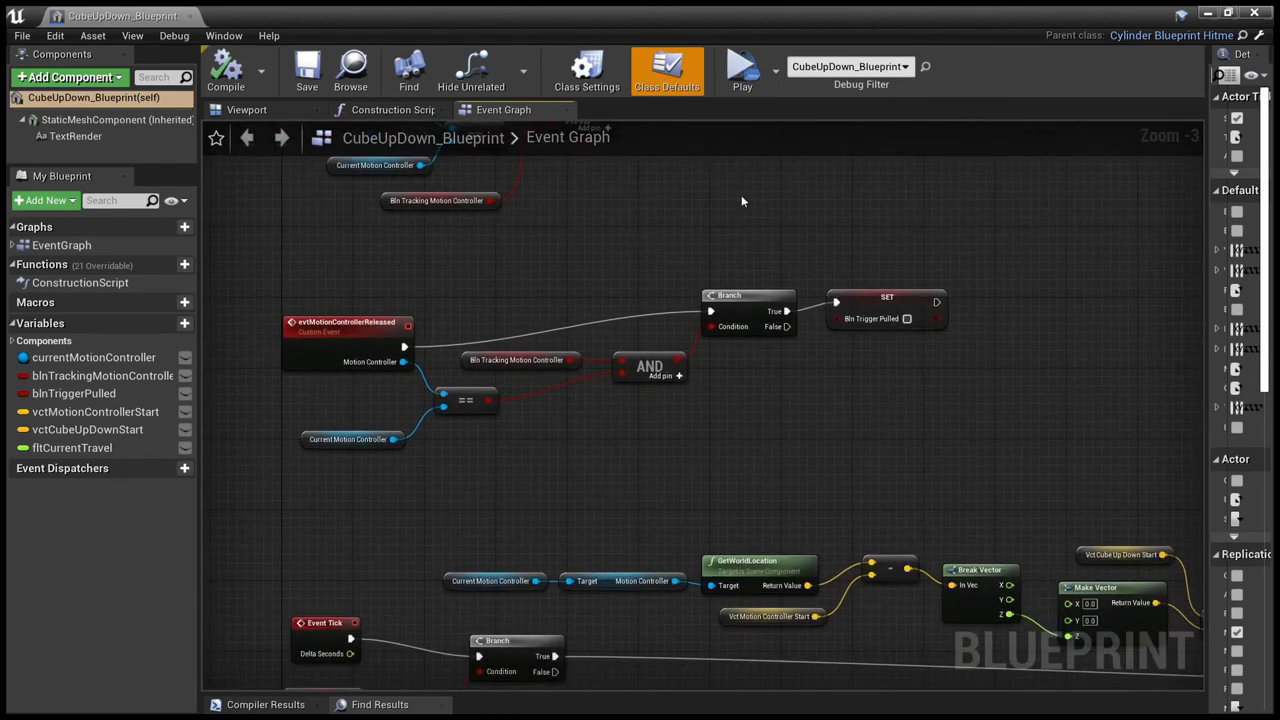
mouse_move(328, 360)
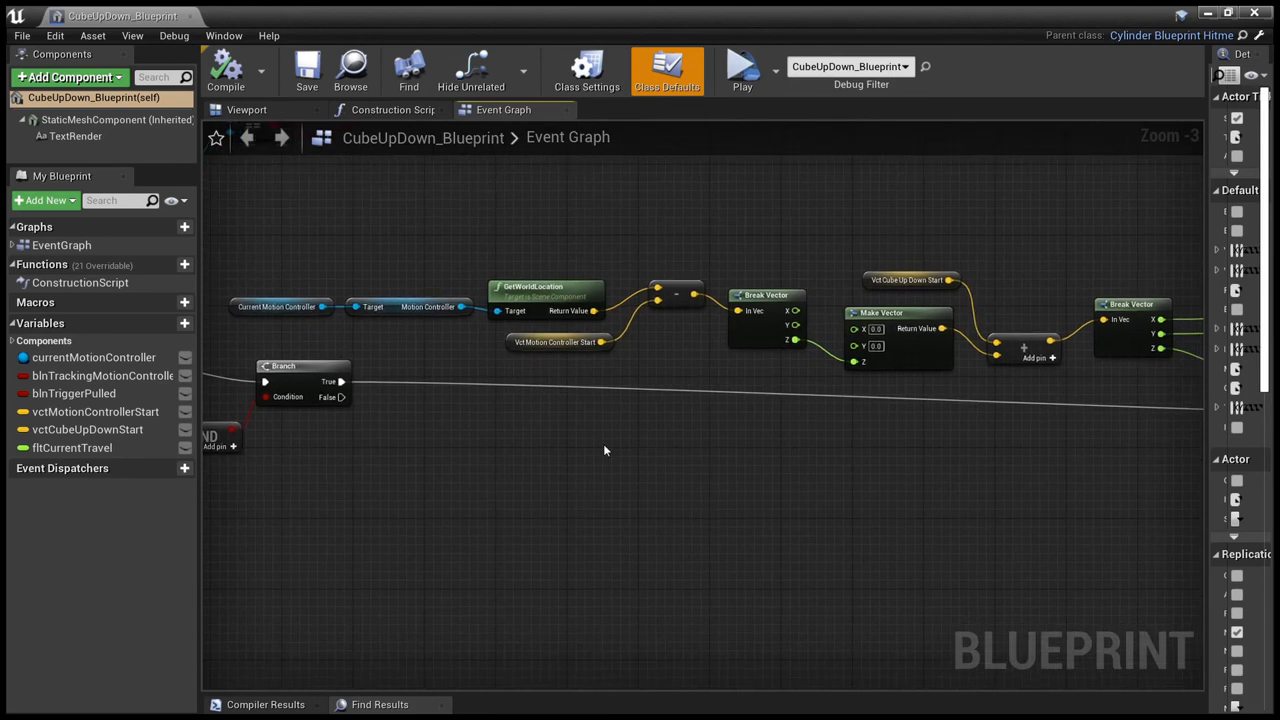
mouse_move(466, 376)
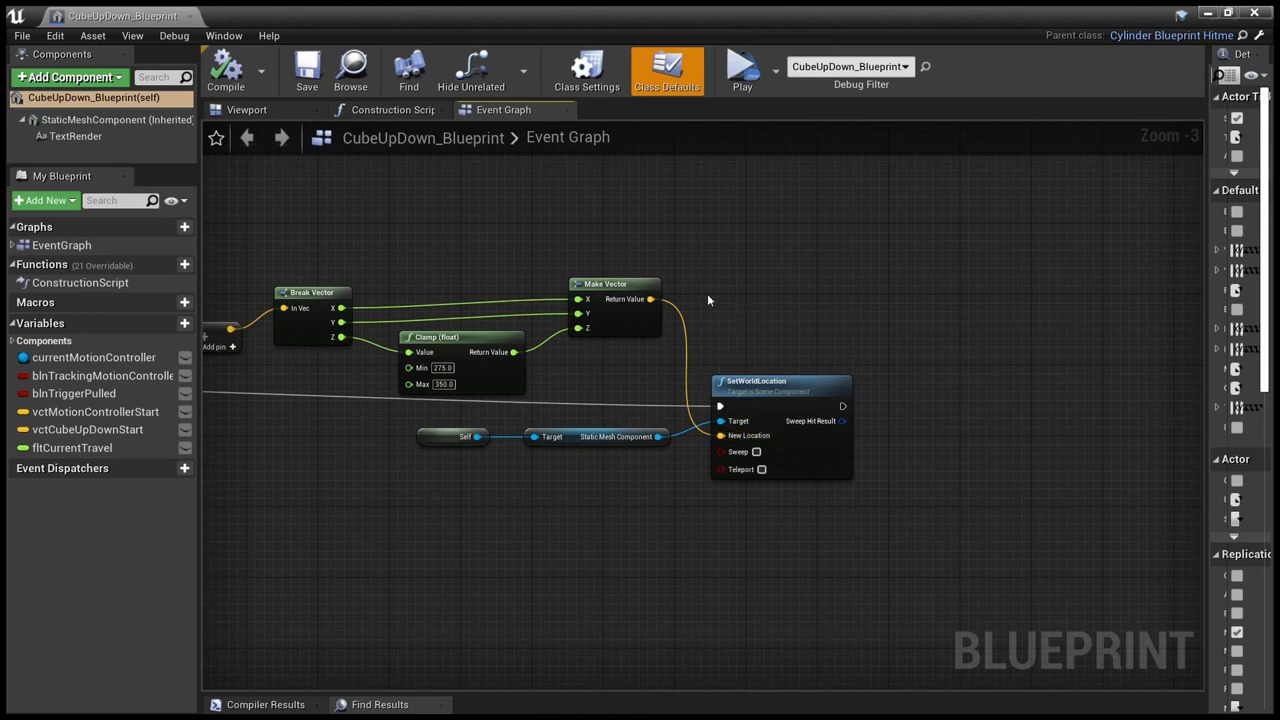
mouse_move(702, 335)
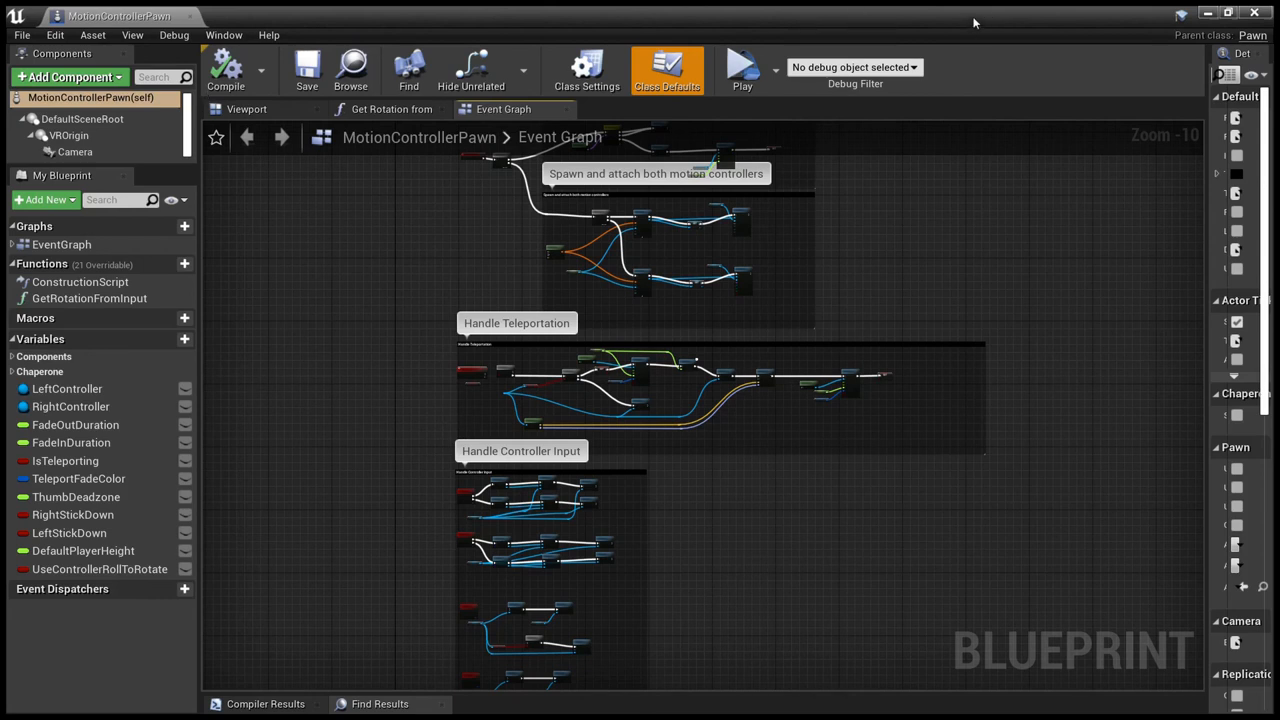
mouse_move(506, 531)
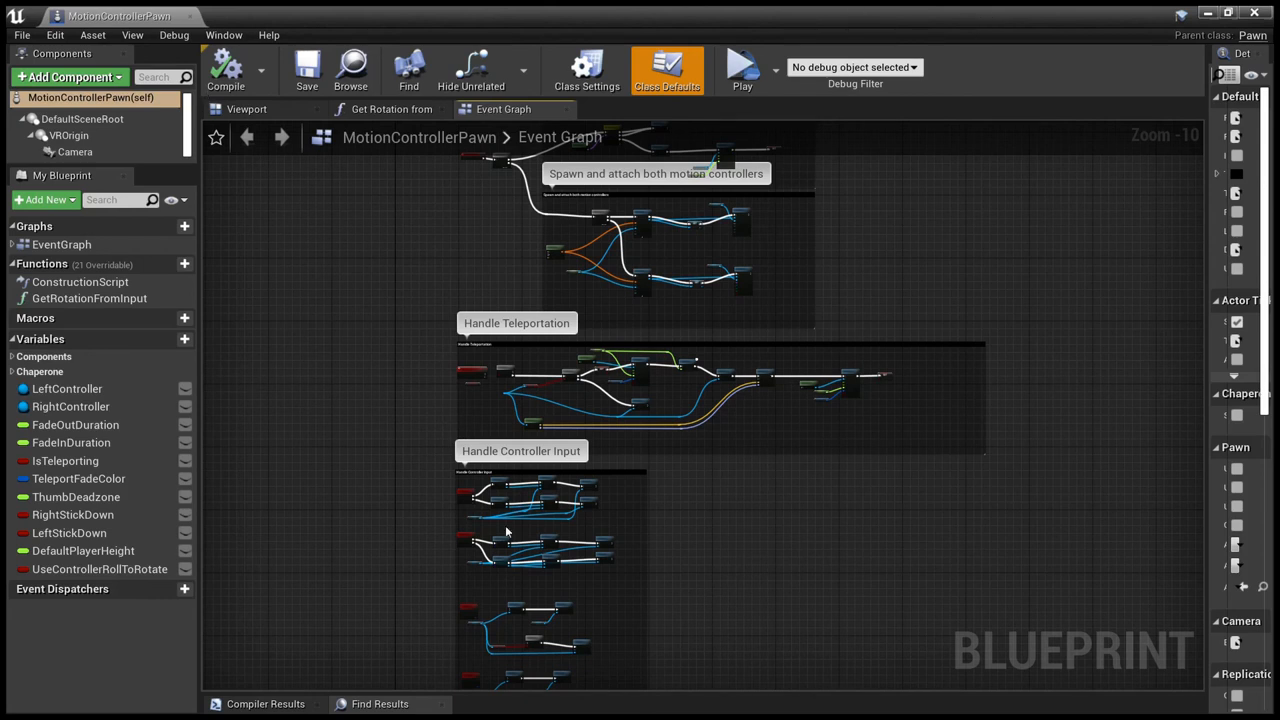
mouse_move(371, 413)
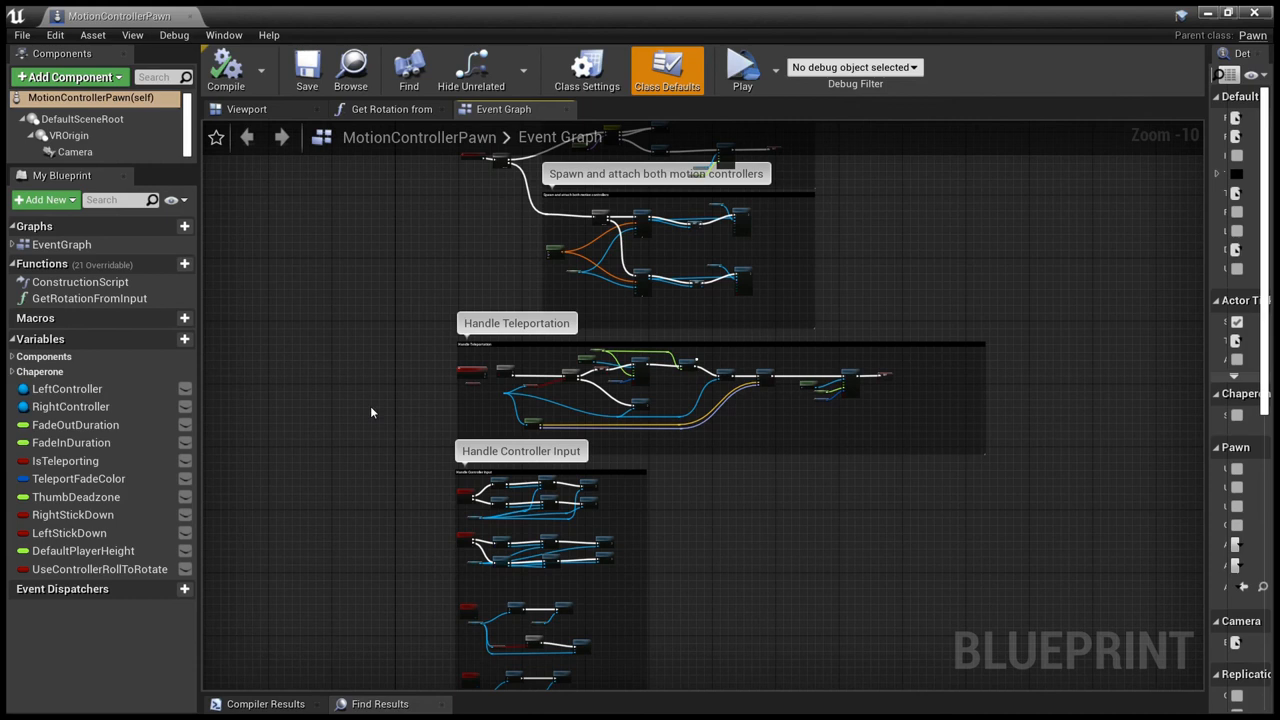
mouse_move(476, 152)
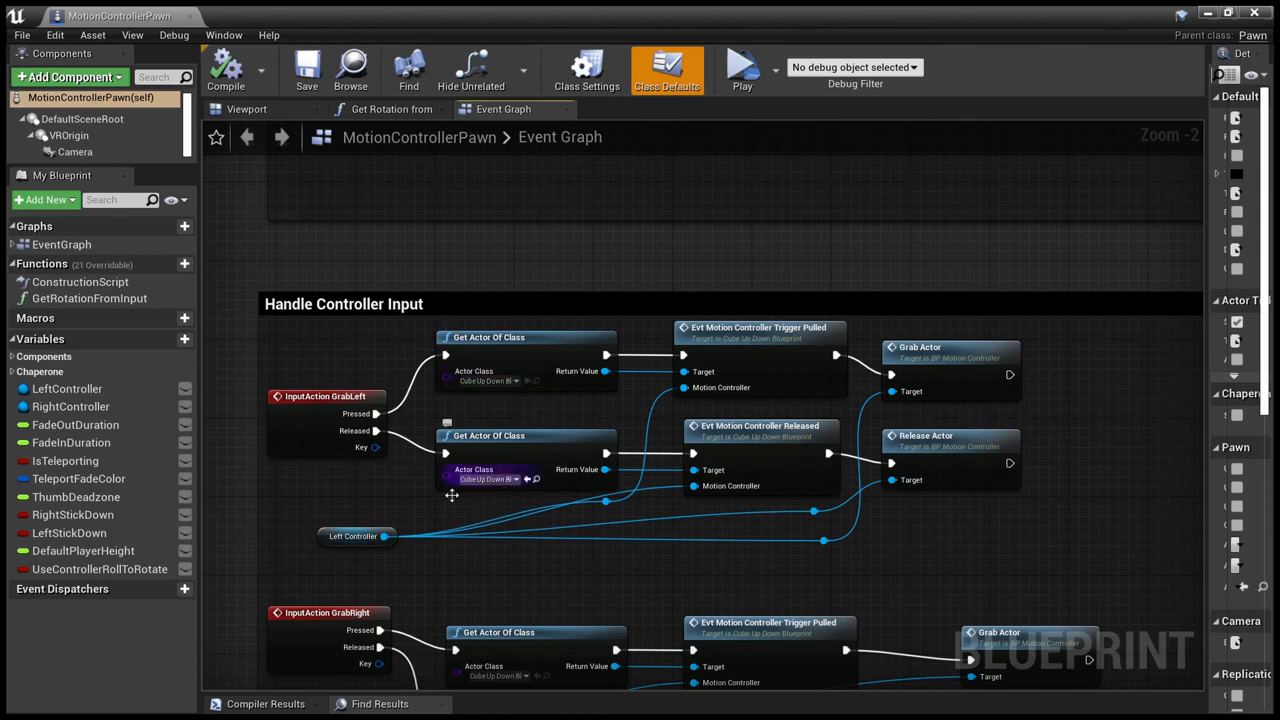
mouse_move(835, 340)
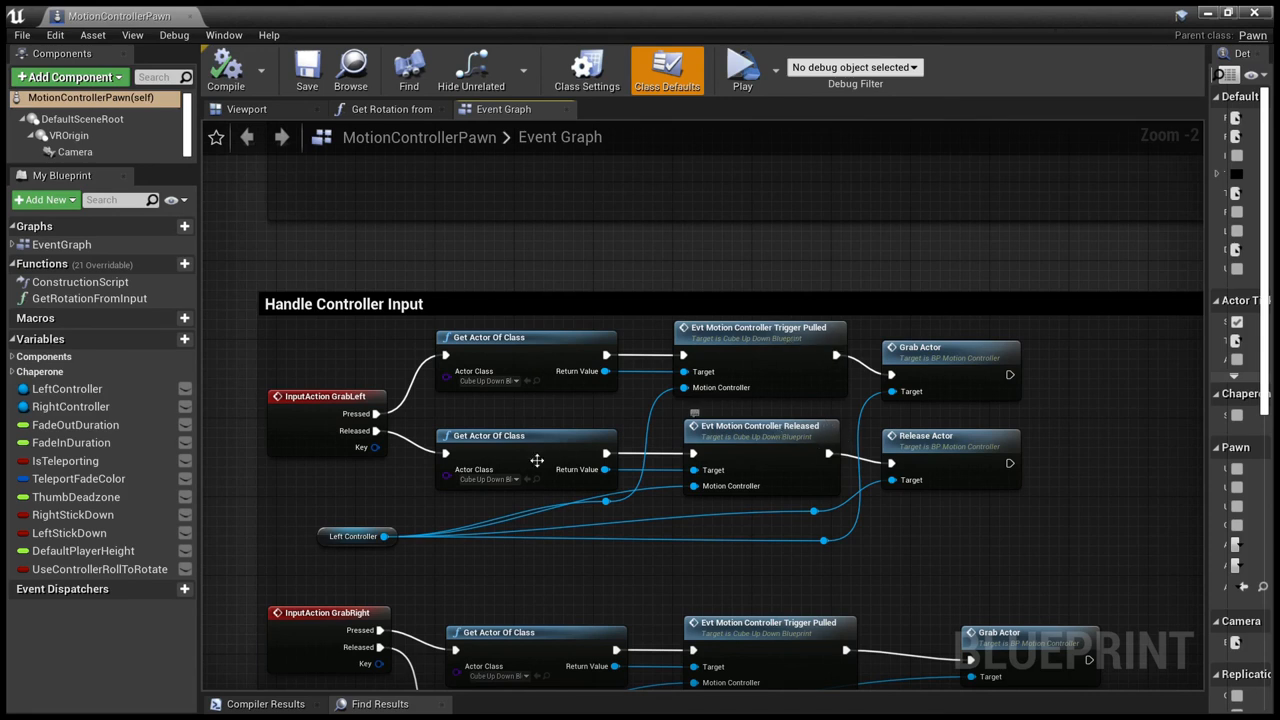
mouse_move(940, 338)
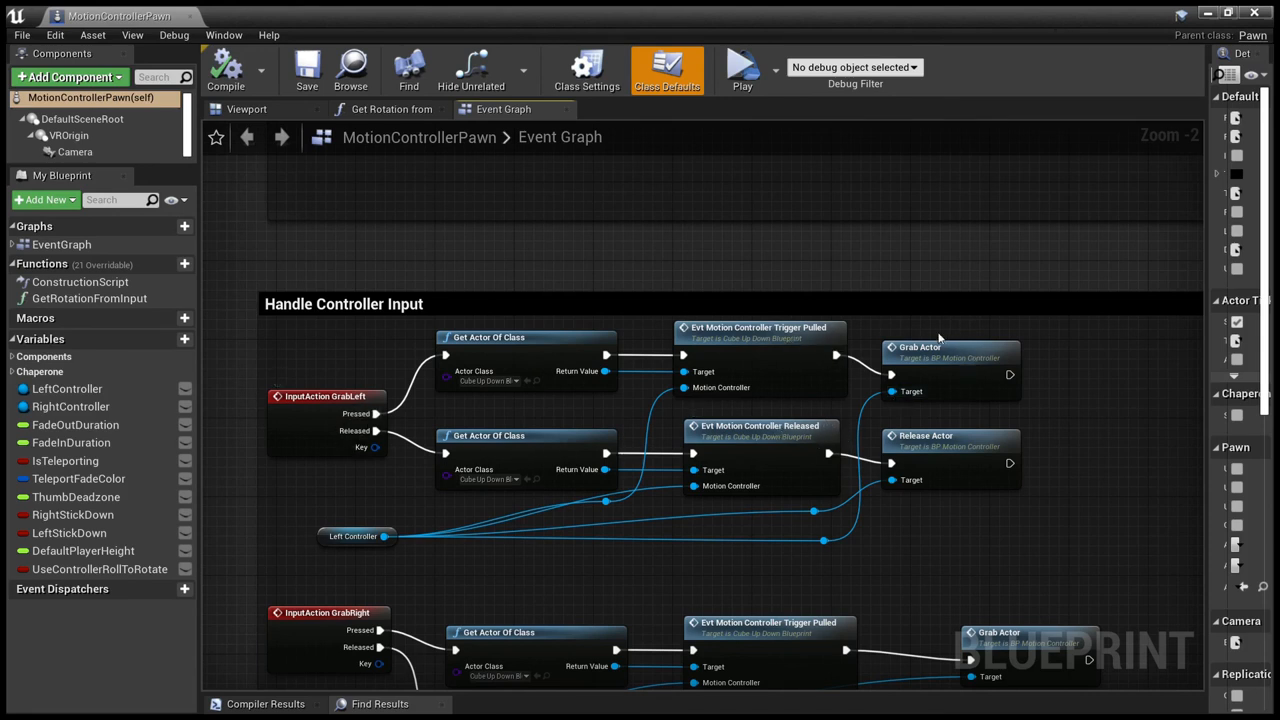